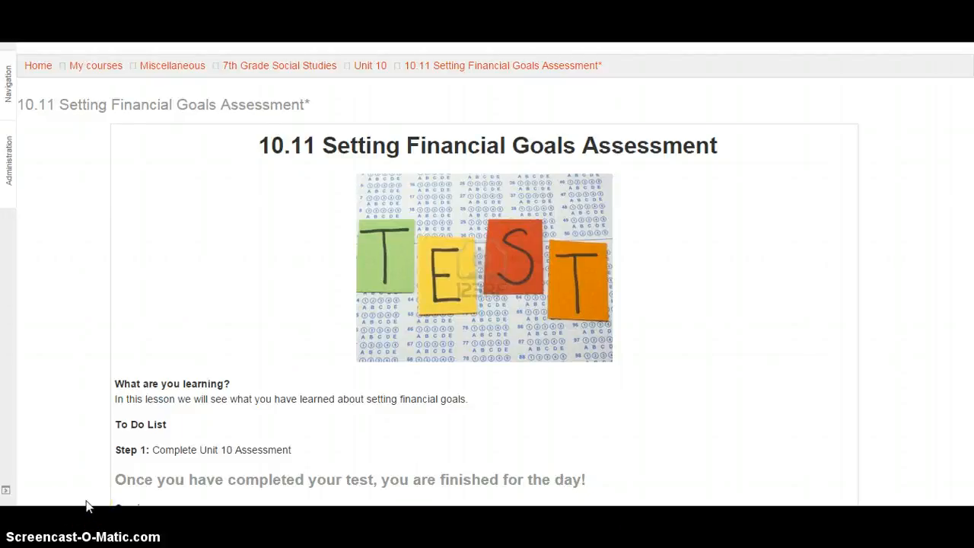
- Begin a fresh preview of the 10.11 Setting Financial Goals Assessment, confirming the attempt
scroll(down, 3)
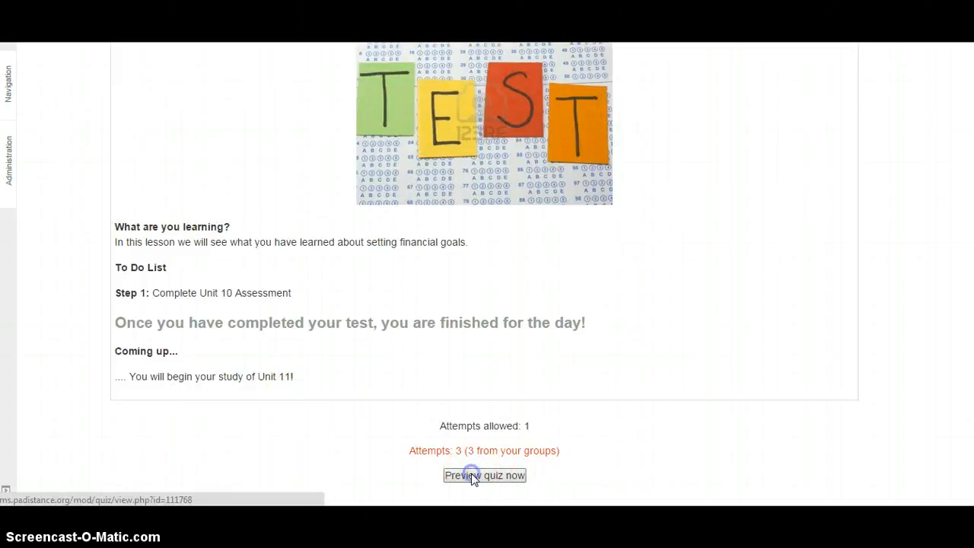
click(484, 474)
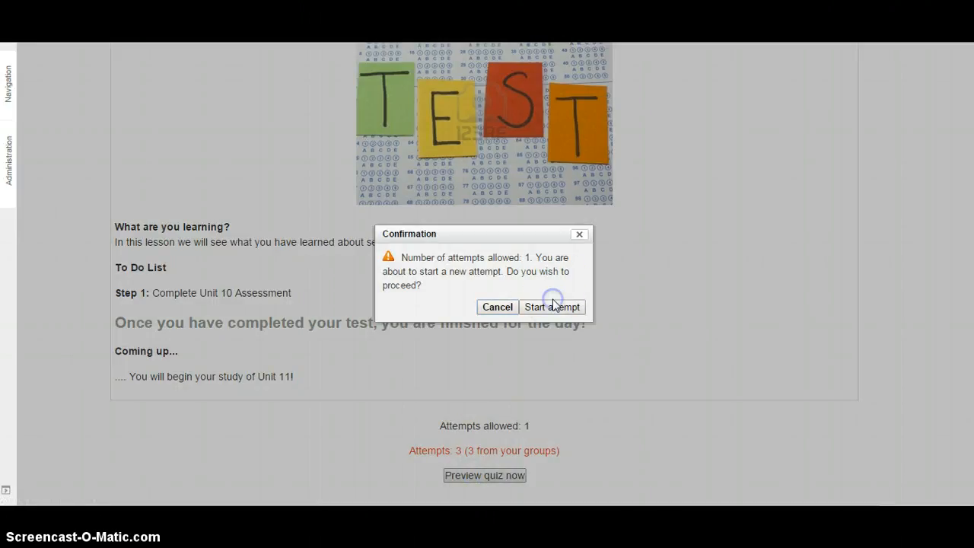
click(552, 307)
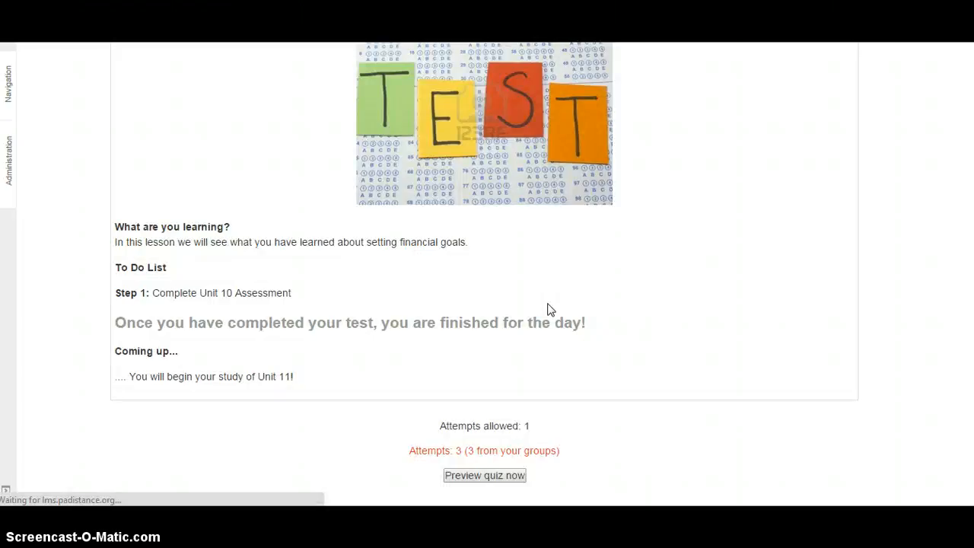
- Load question 1 and view the answer choices for the total income description
click(484, 474)
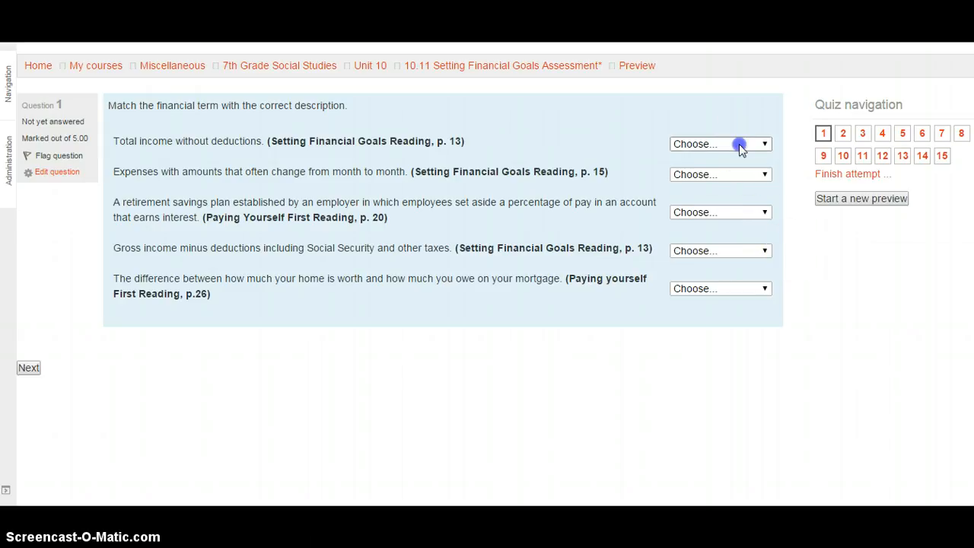
click(720, 144)
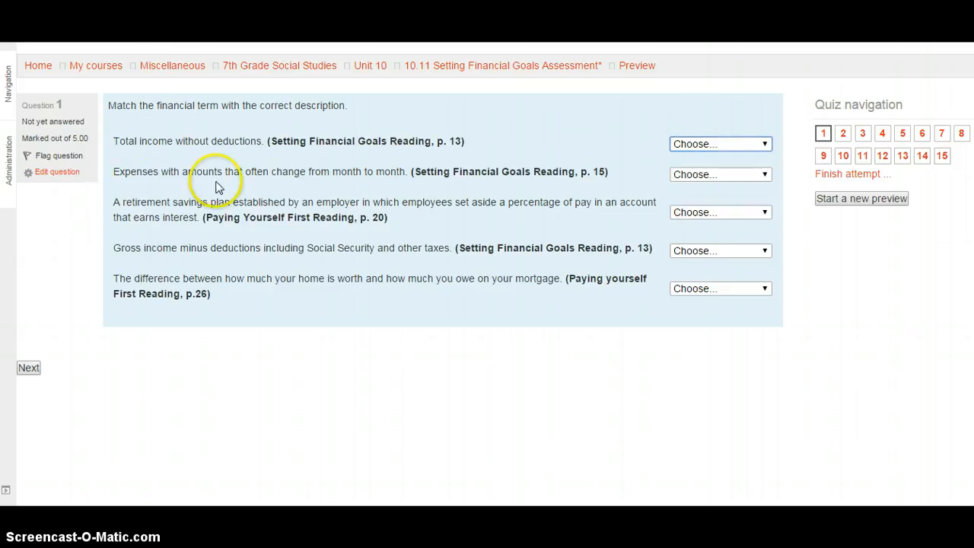
mouse_move(390, 166)
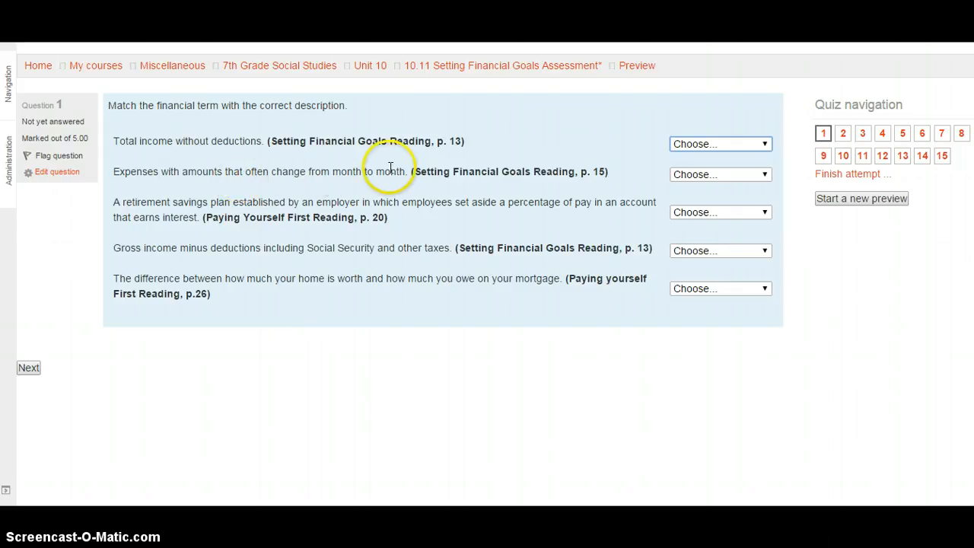
mouse_move(571, 175)
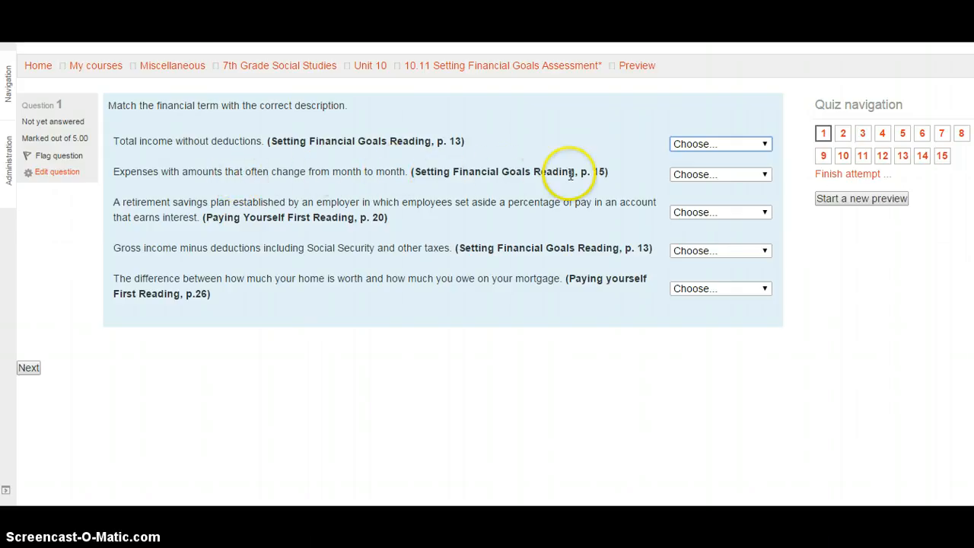
click(719, 174)
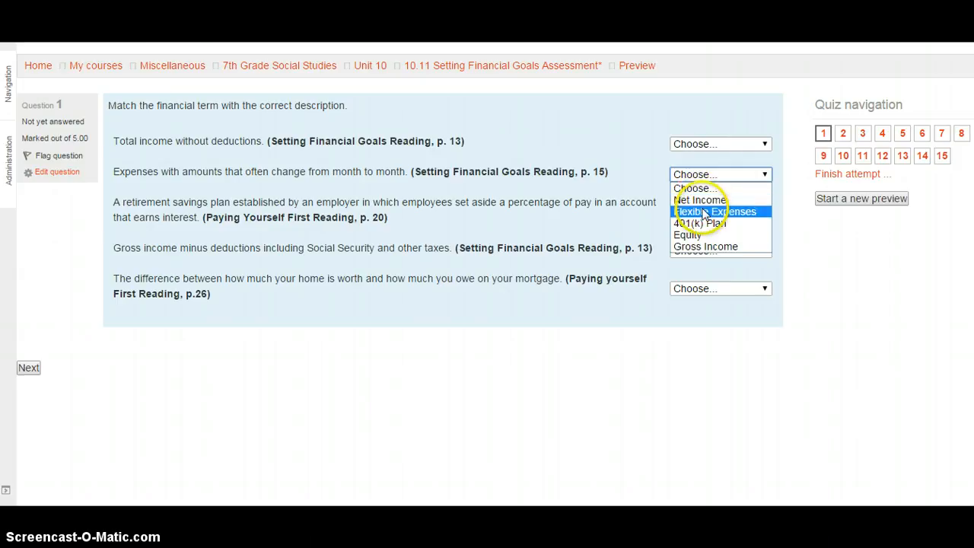
mouse_move(700, 223)
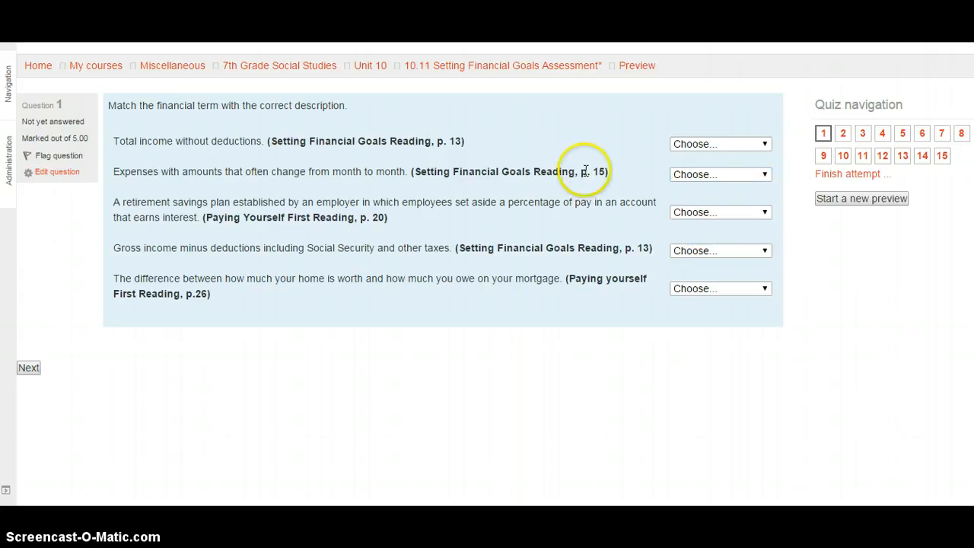
mouse_move(474, 205)
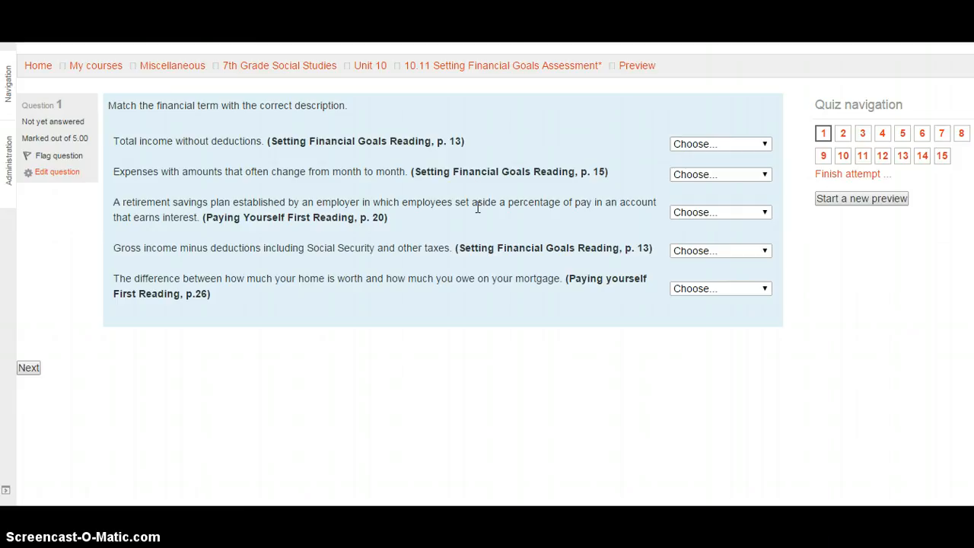
mouse_move(181, 199)
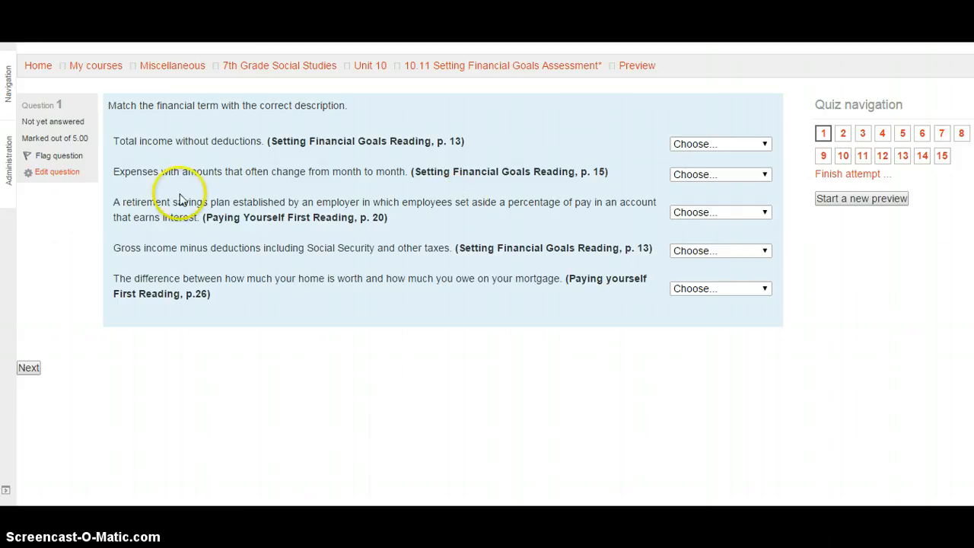
mouse_move(287, 203)
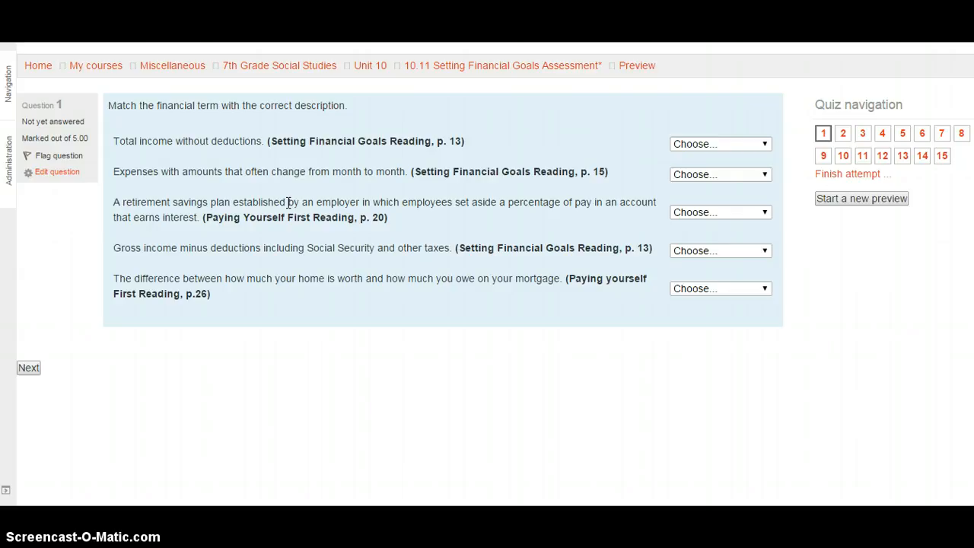
mouse_move(276, 185)
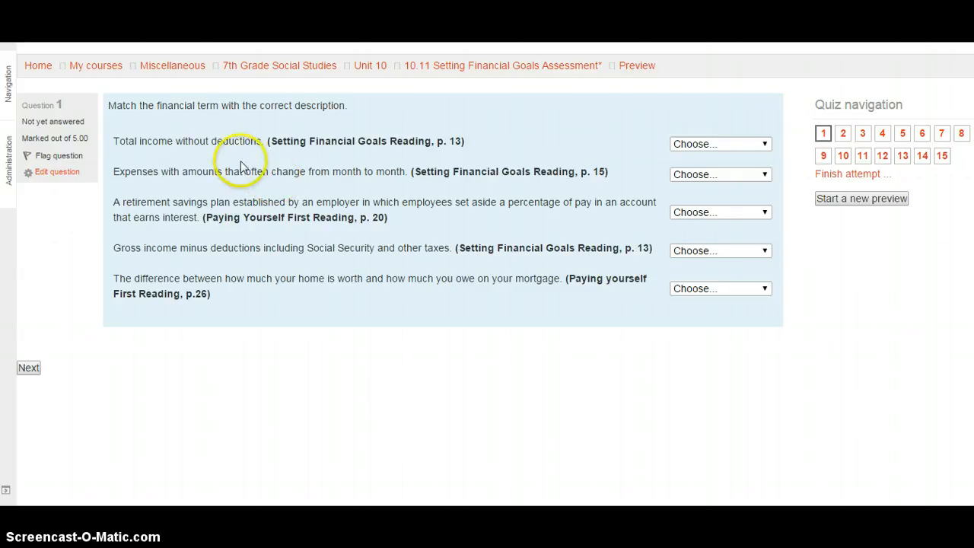
mouse_move(241, 166)
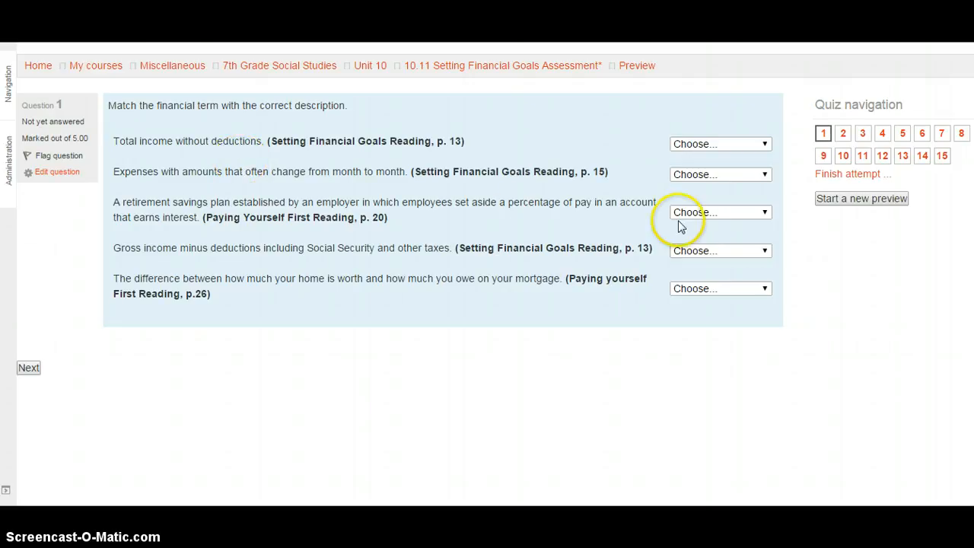
click(719, 212)
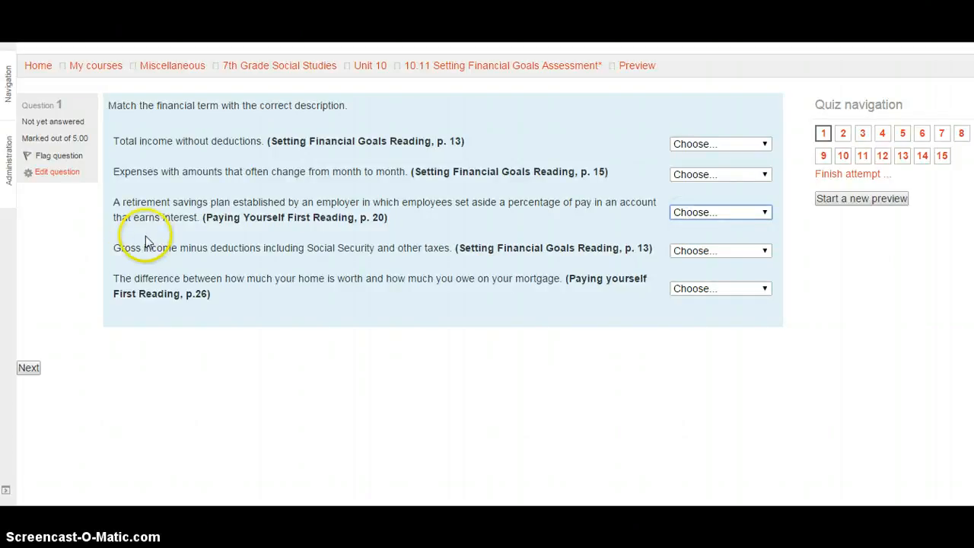
mouse_move(234, 248)
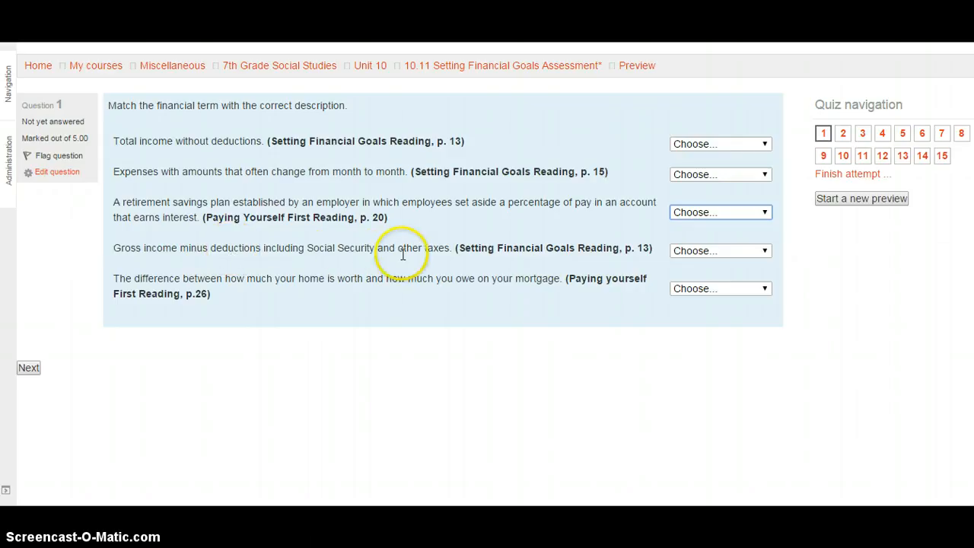
mouse_move(478, 243)
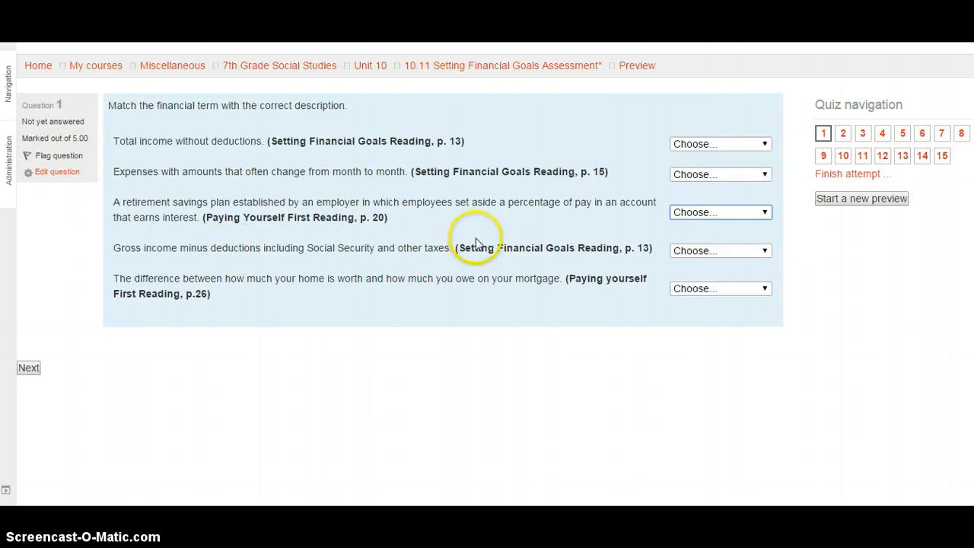
mouse_move(630, 261)
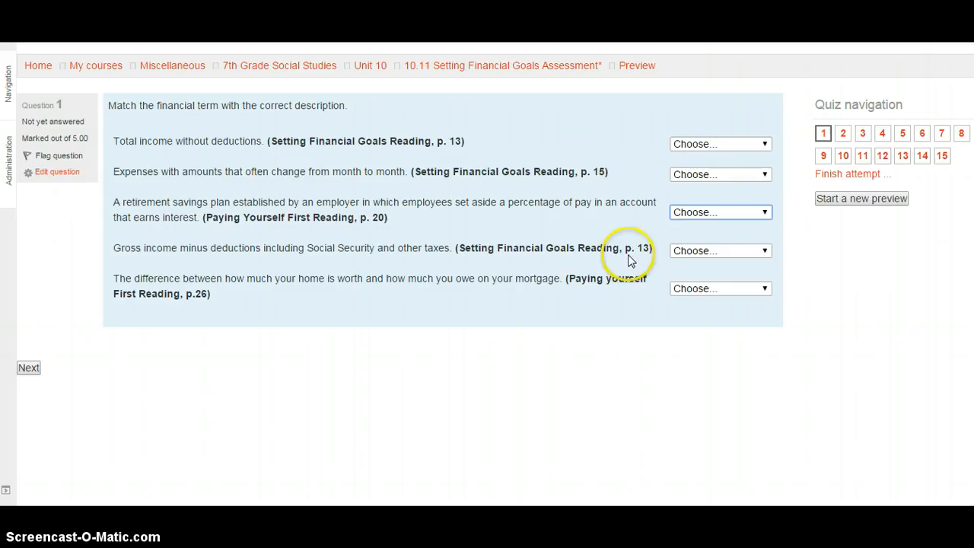
click(719, 251)
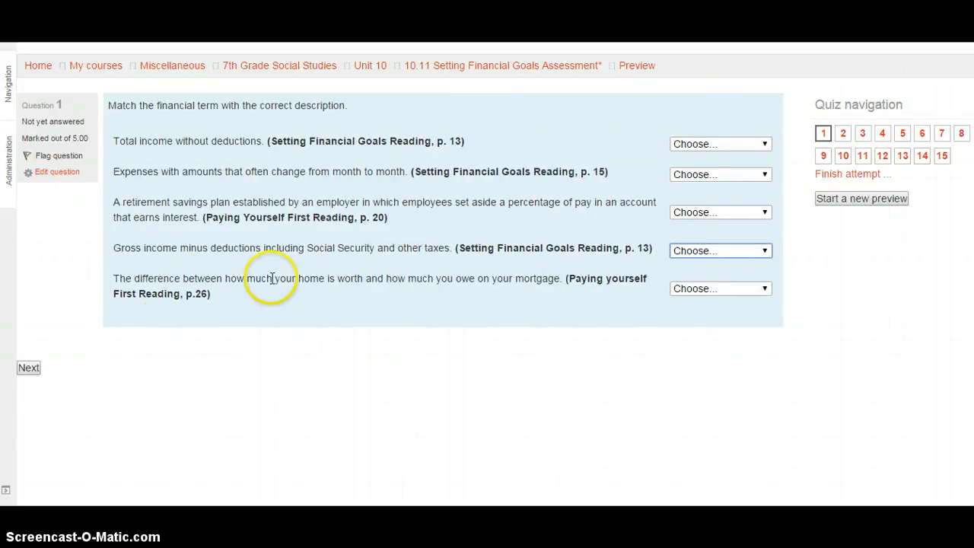
mouse_move(457, 284)
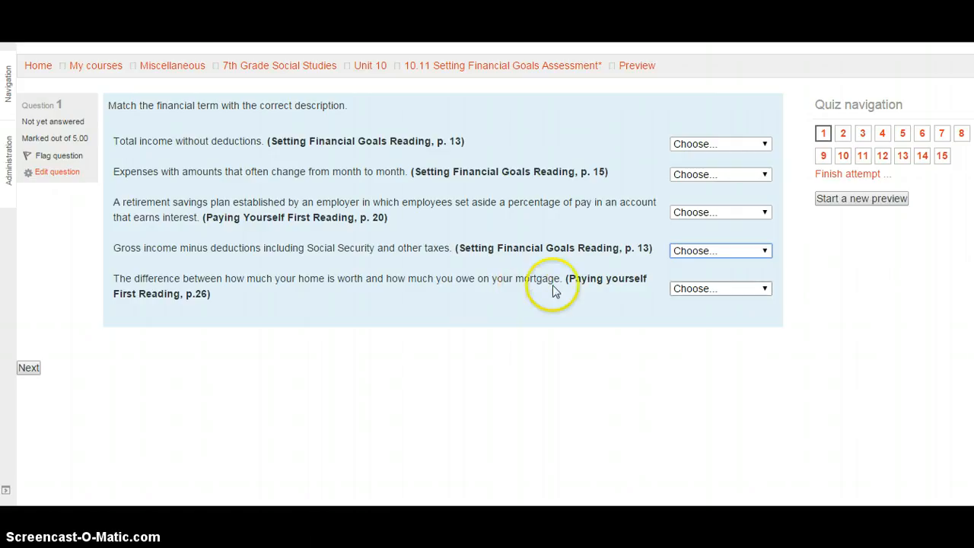
click(719, 287)
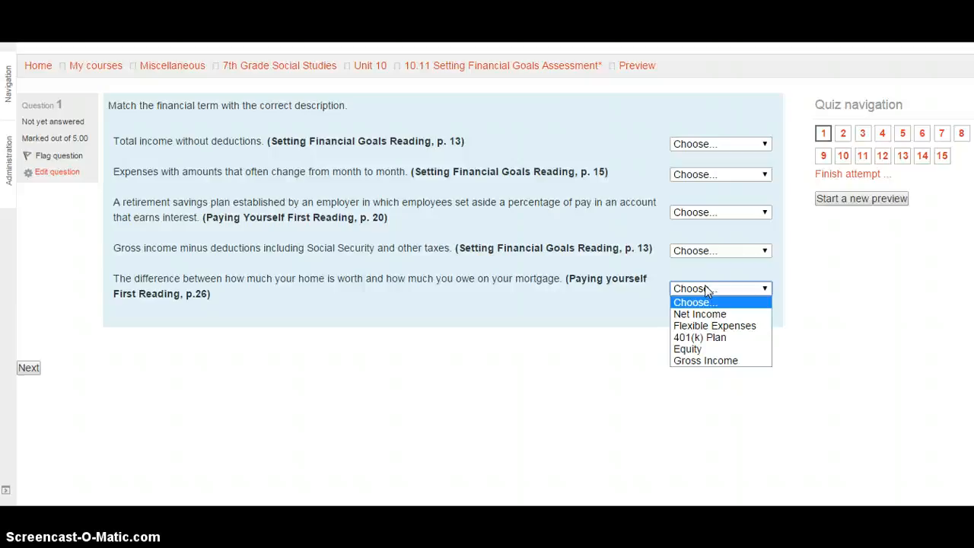
click(28, 368)
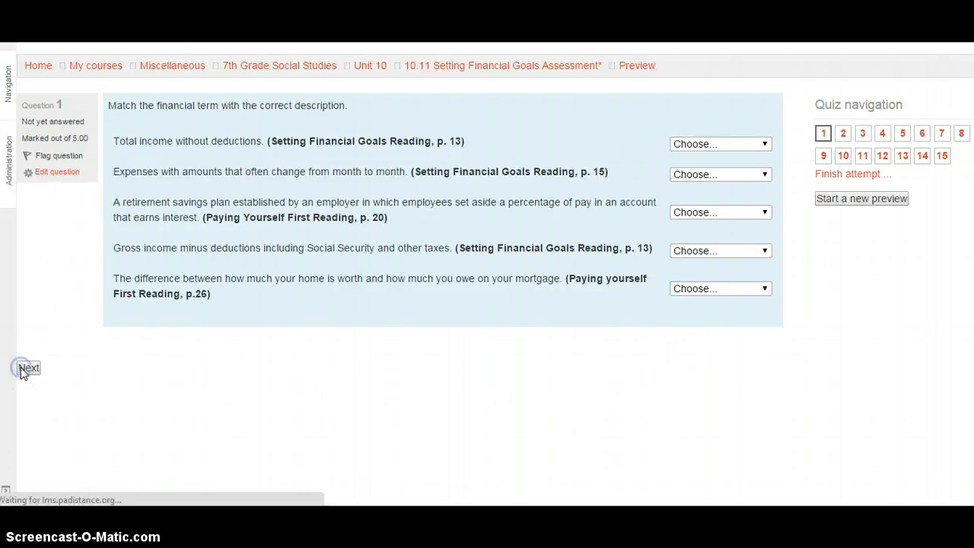
click(28, 368)
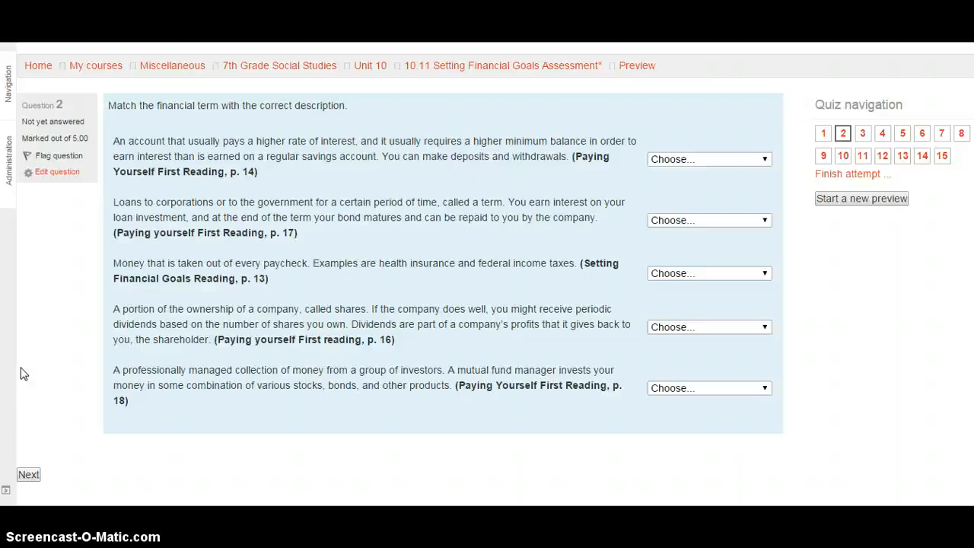
mouse_move(559, 307)
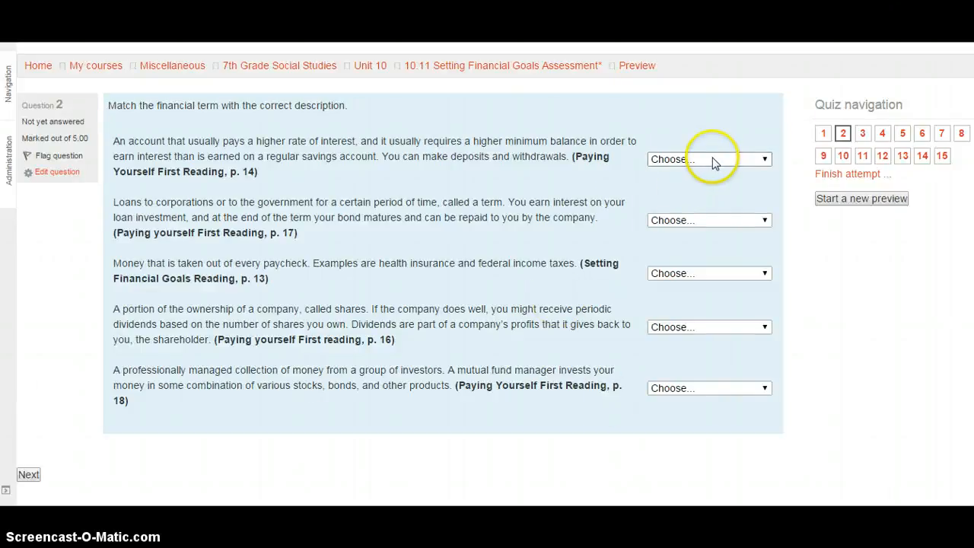
click(708, 159)
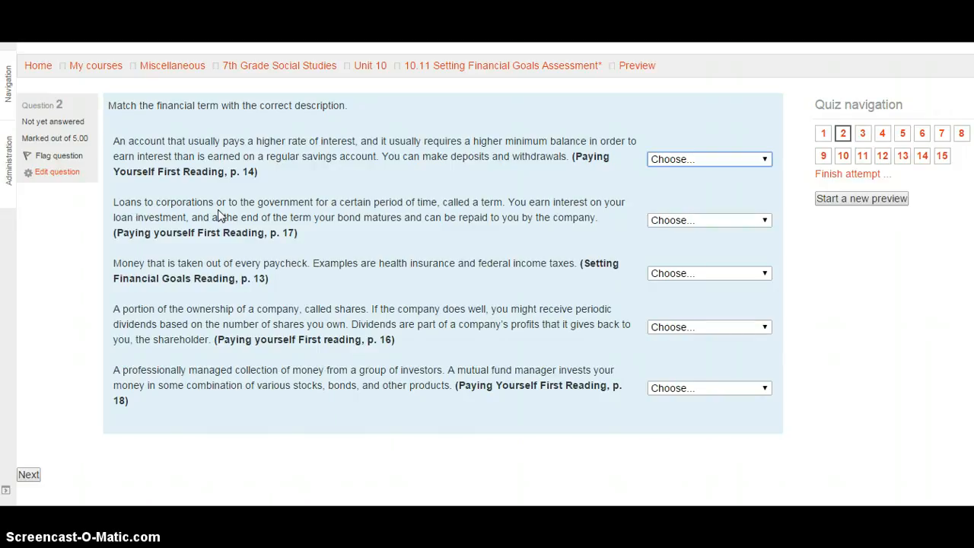
mouse_move(304, 242)
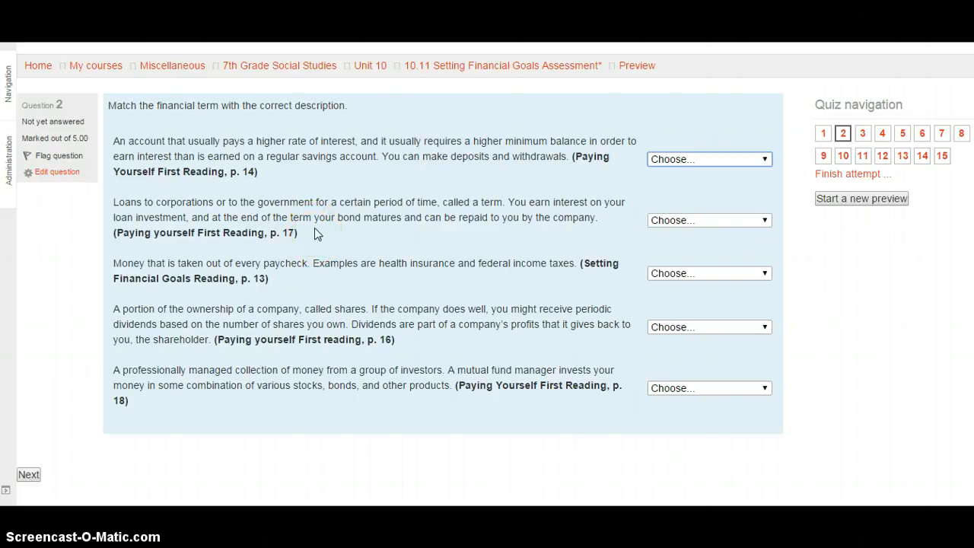
click(708, 220)
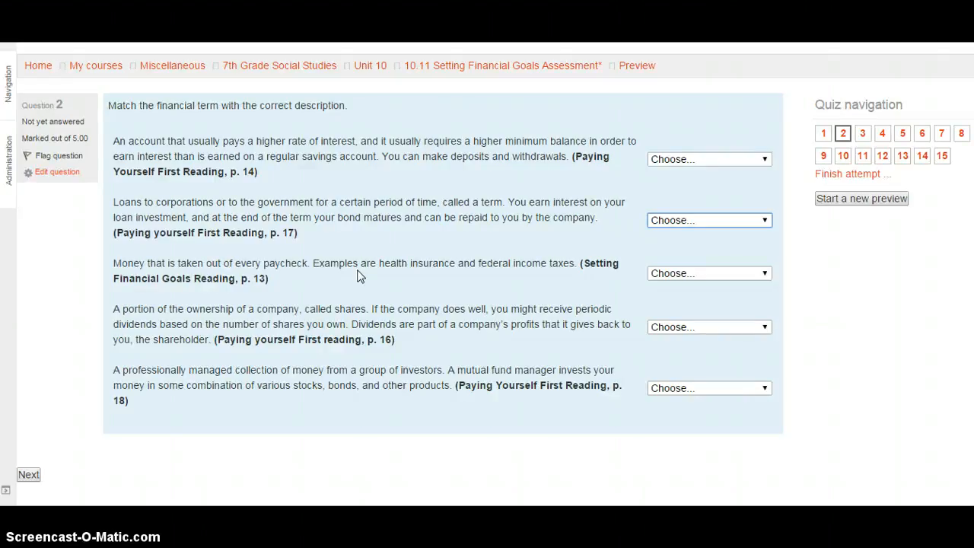
click(708, 273)
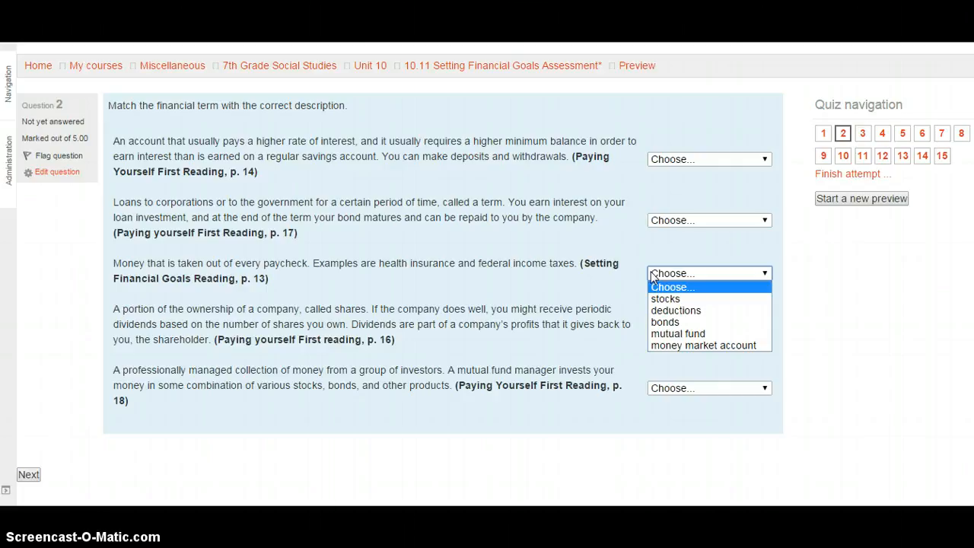
click(708, 273)
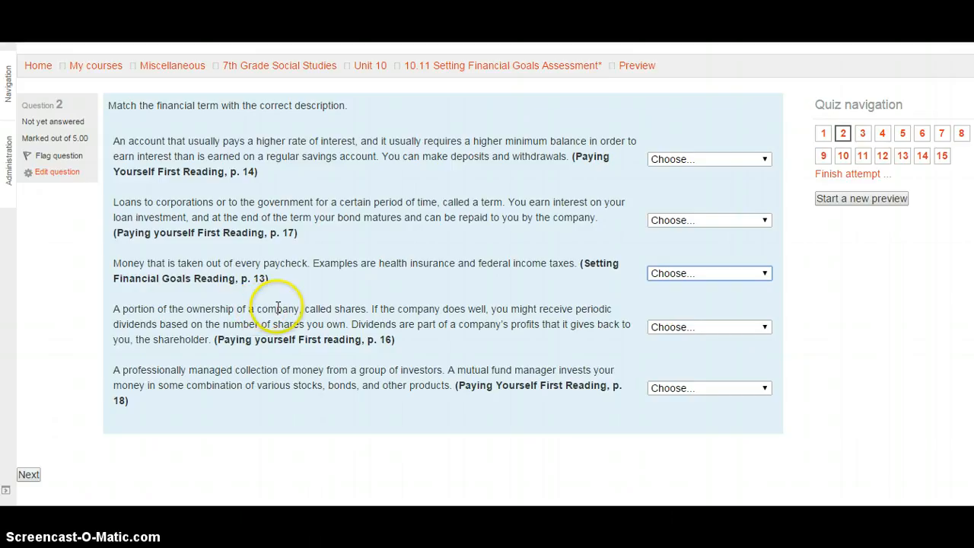
mouse_move(383, 305)
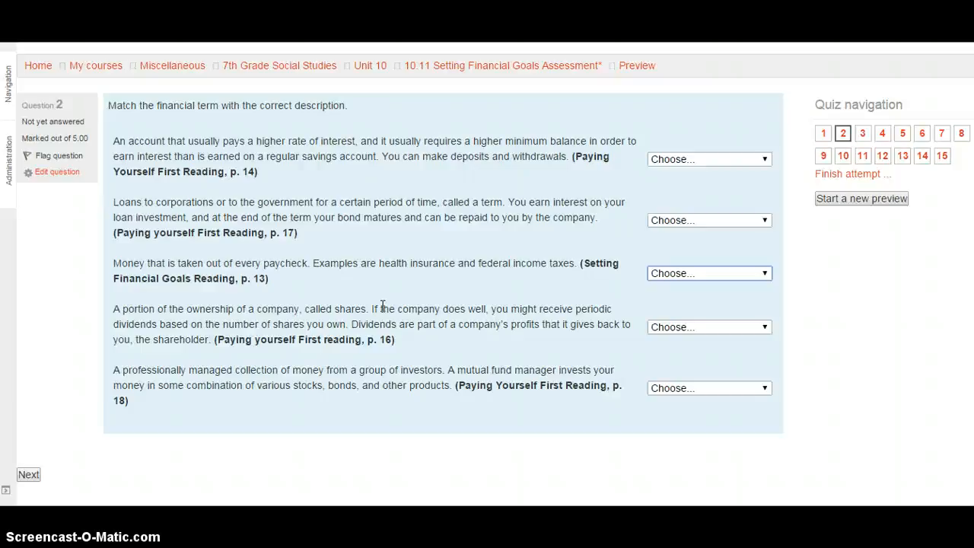
- Leave matching question 2 unanswered and reach question 3 on buying corporate shares
click(708, 327)
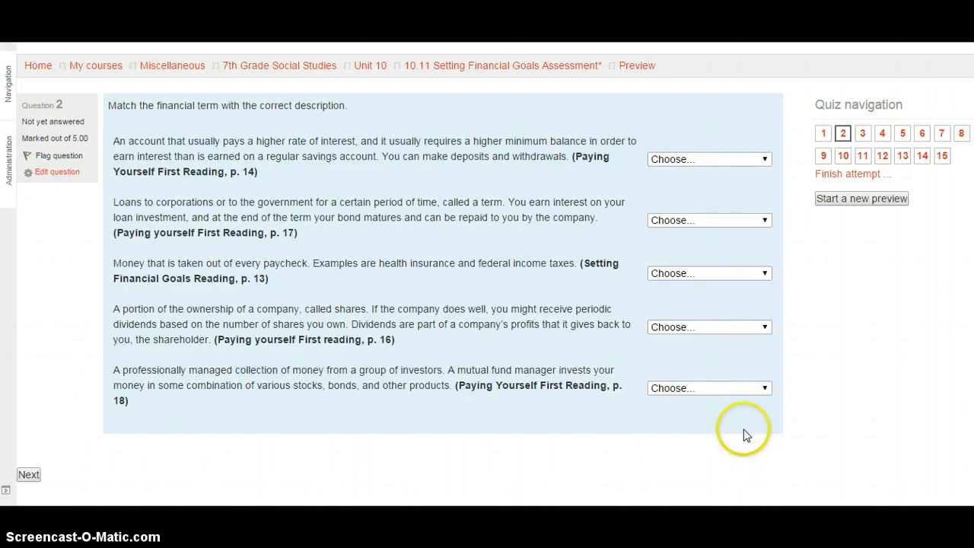
click(708, 388)
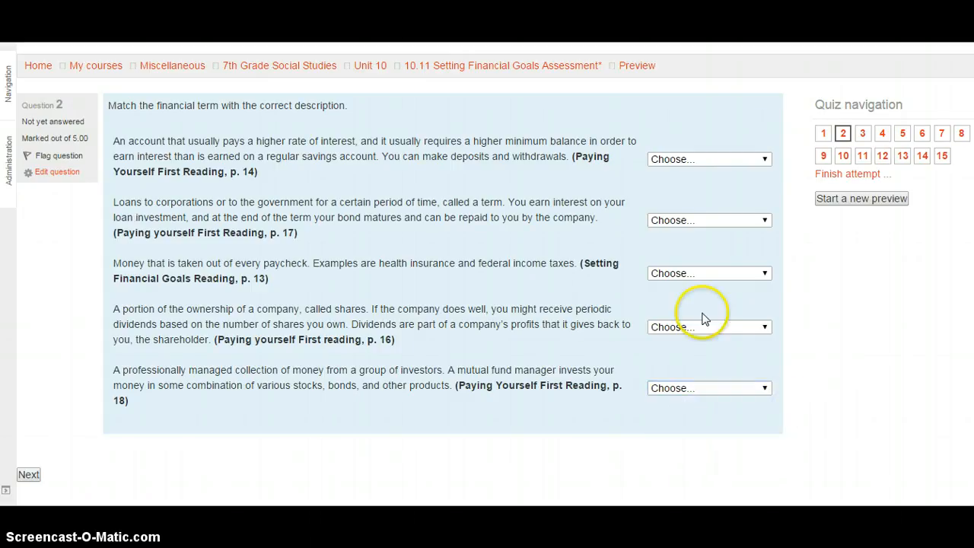
mouse_move(488, 396)
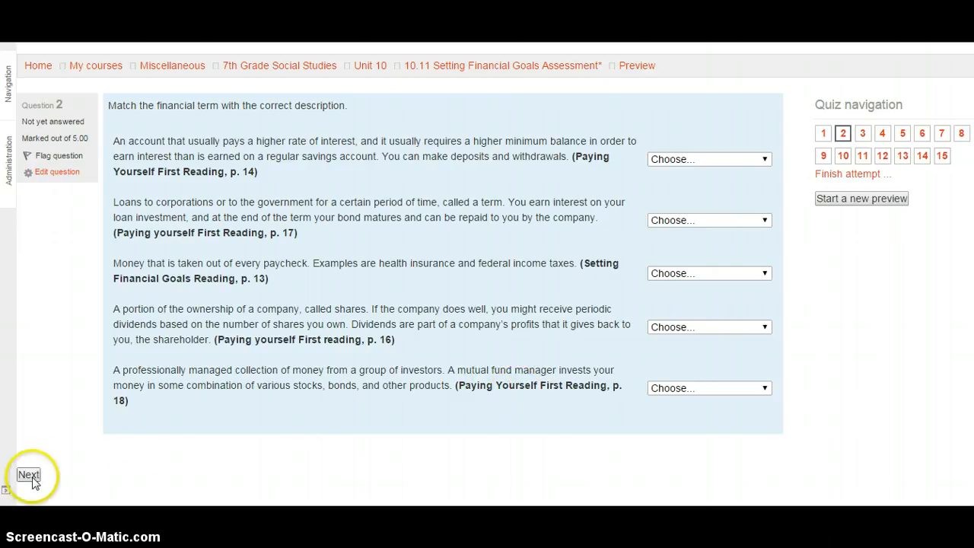
click(28, 474)
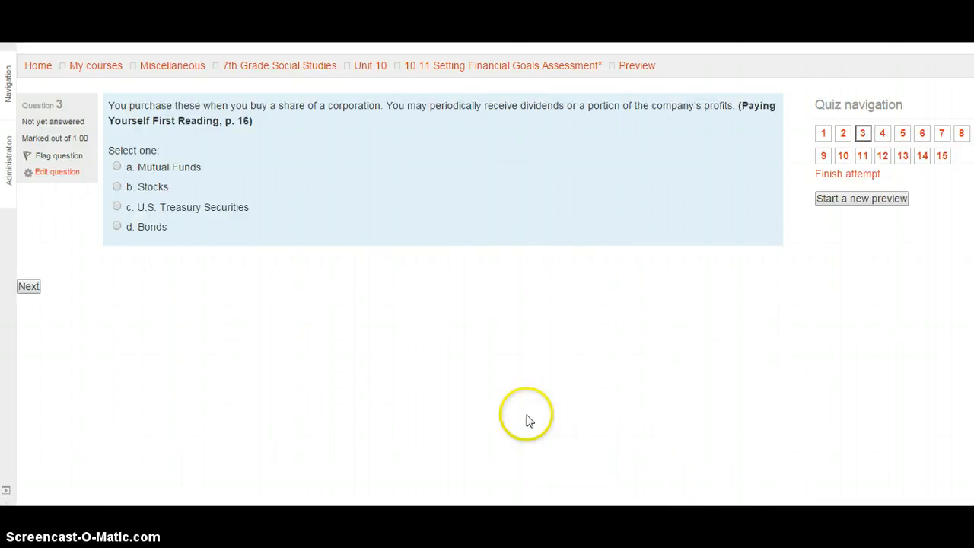
mouse_move(511, 416)
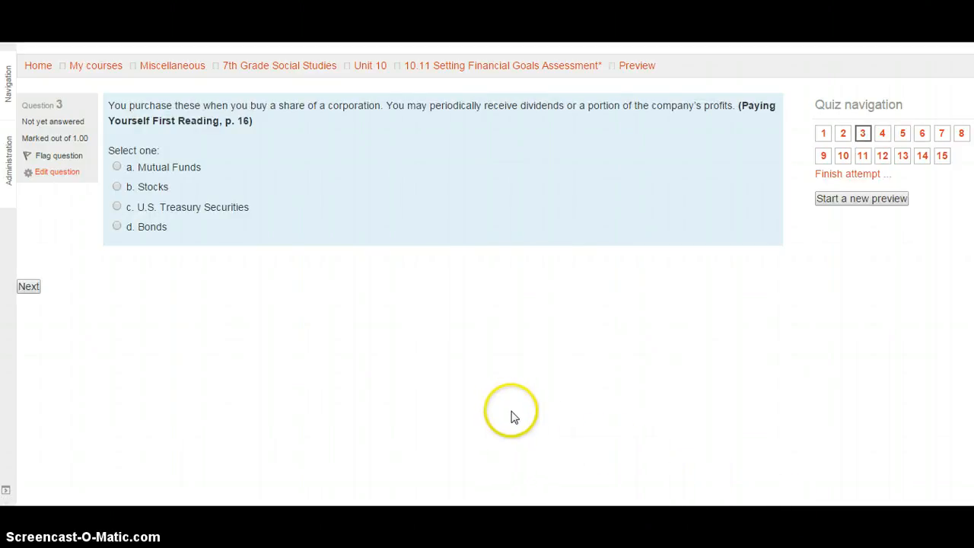
mouse_move(508, 393)
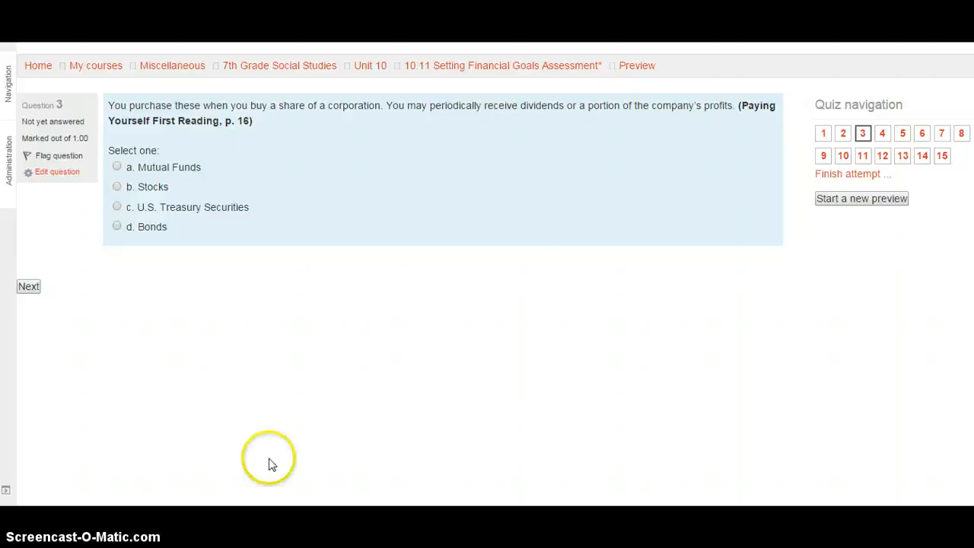
- Skip questions 3 and 4 unanswered to reach question 5 on home equity
click(28, 286)
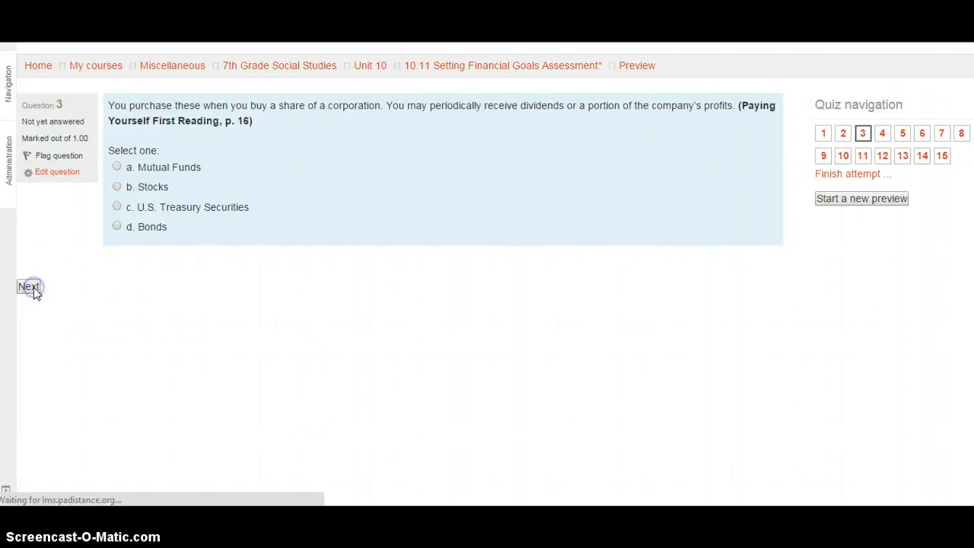
click(28, 286)
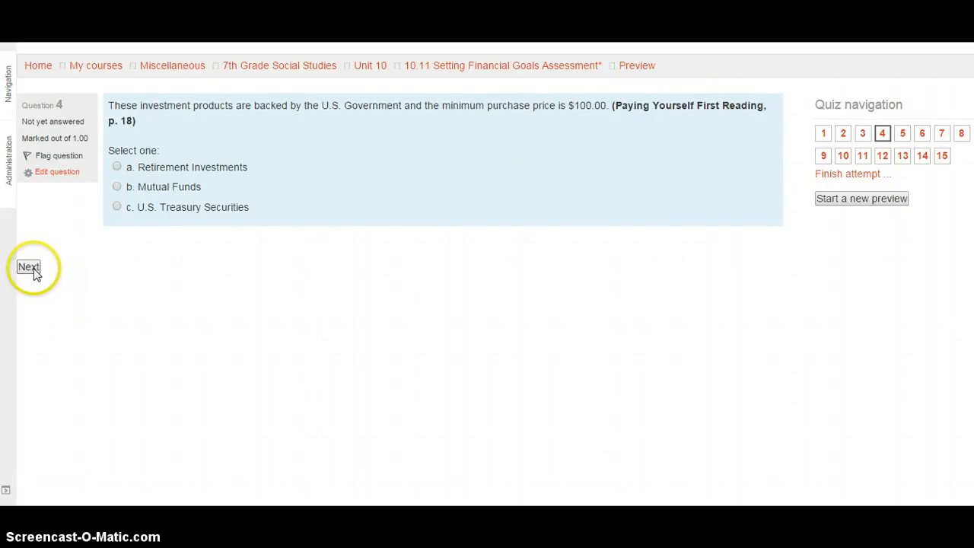
click(28, 267)
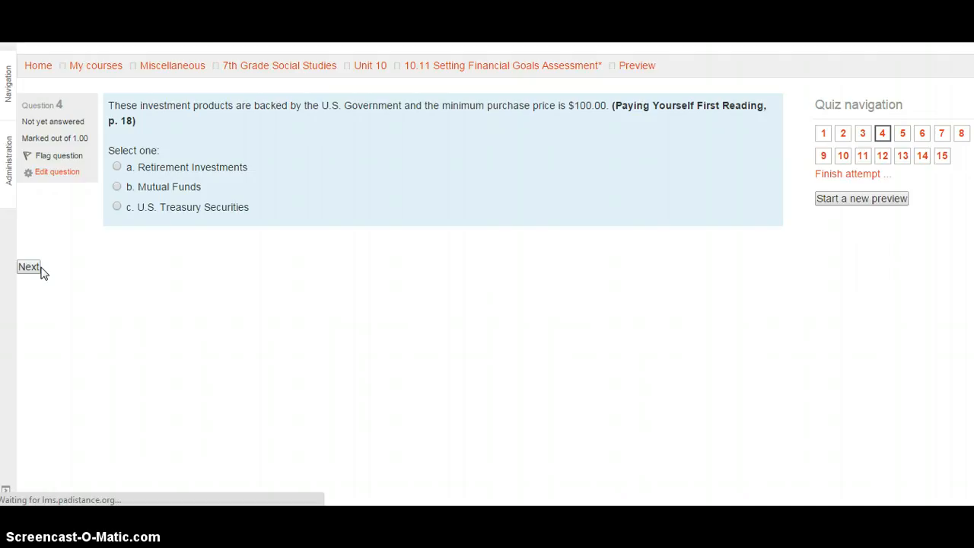
click(28, 266)
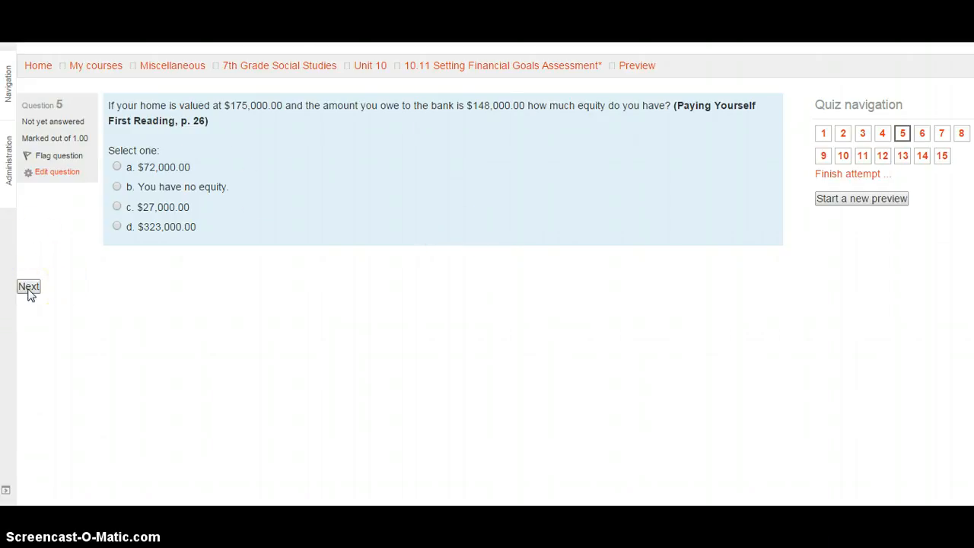
- Advance unanswered through questions 4 and 5 to question 6 on the Rule of 72
click(28, 286)
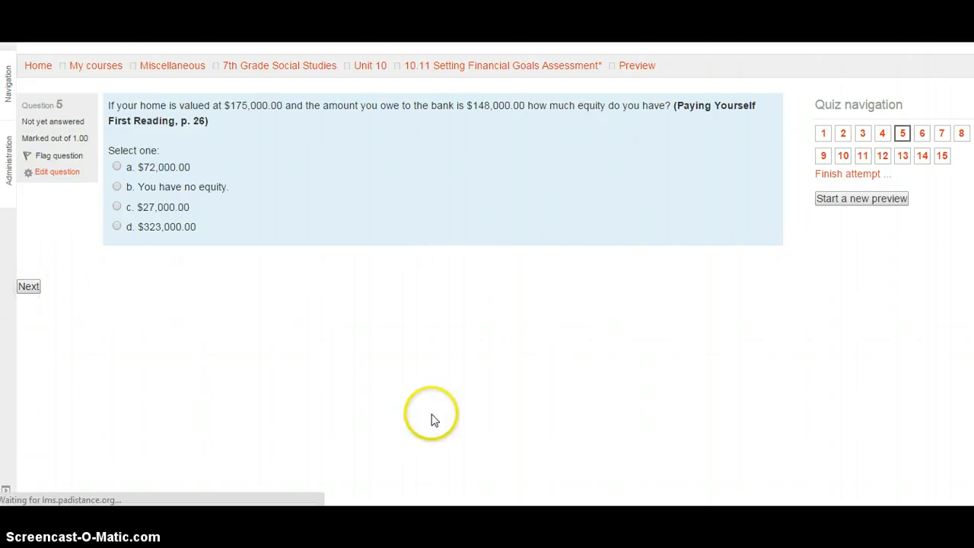
mouse_move(416, 413)
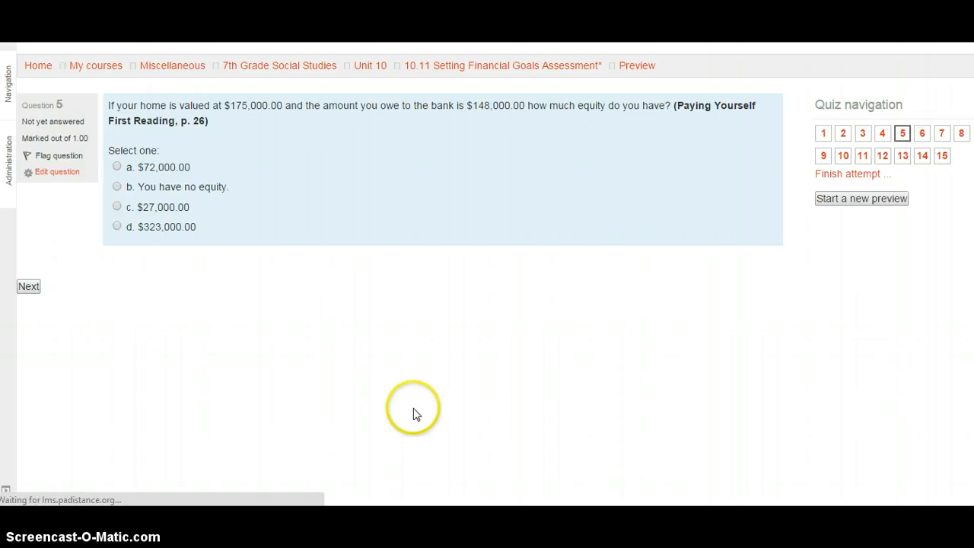
click(28, 286)
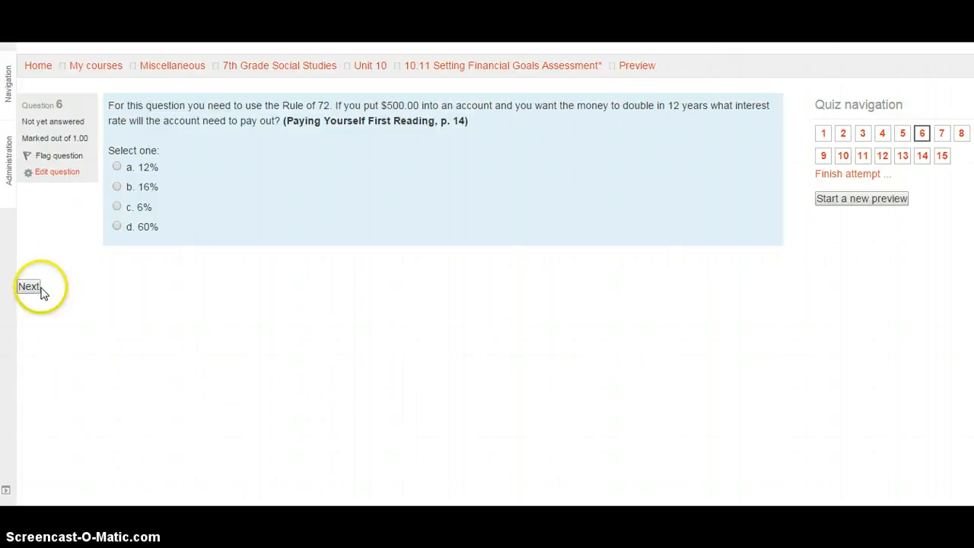
click(28, 286)
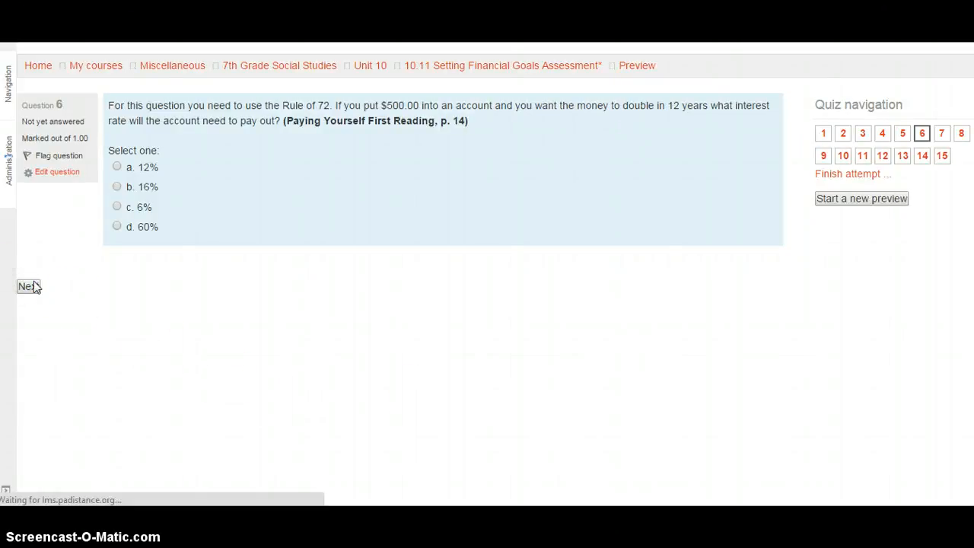
- Skip question 7 to reach question 8 on handling trouble paying bills
click(28, 286)
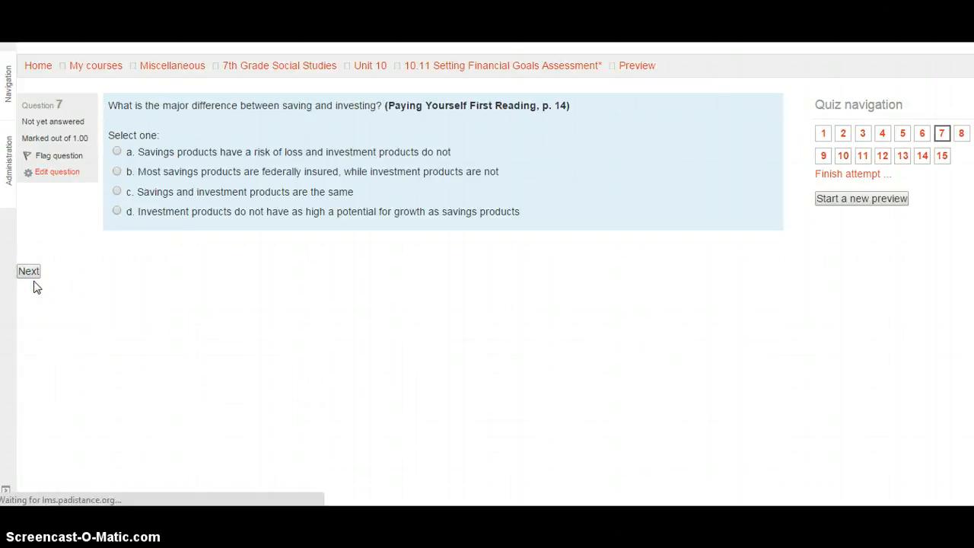
click(29, 271)
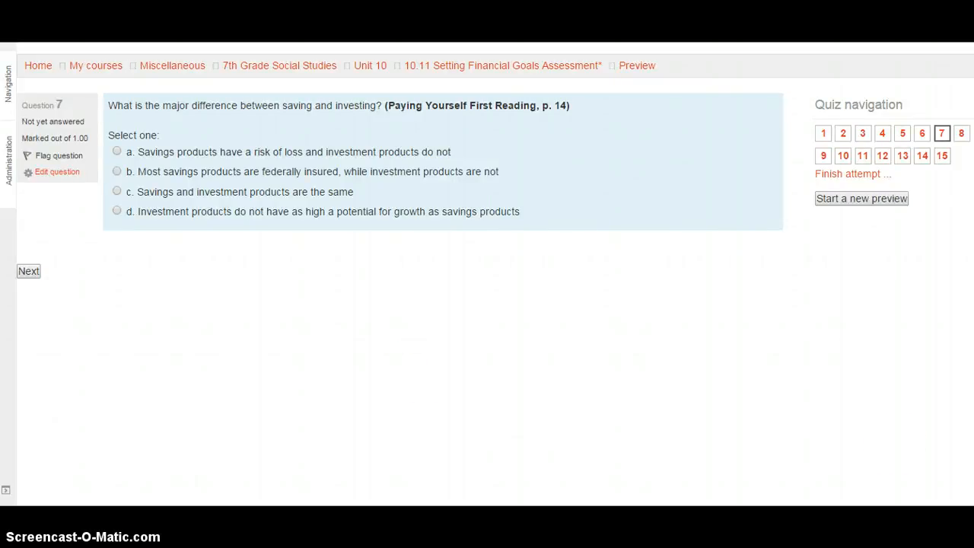
click(28, 271)
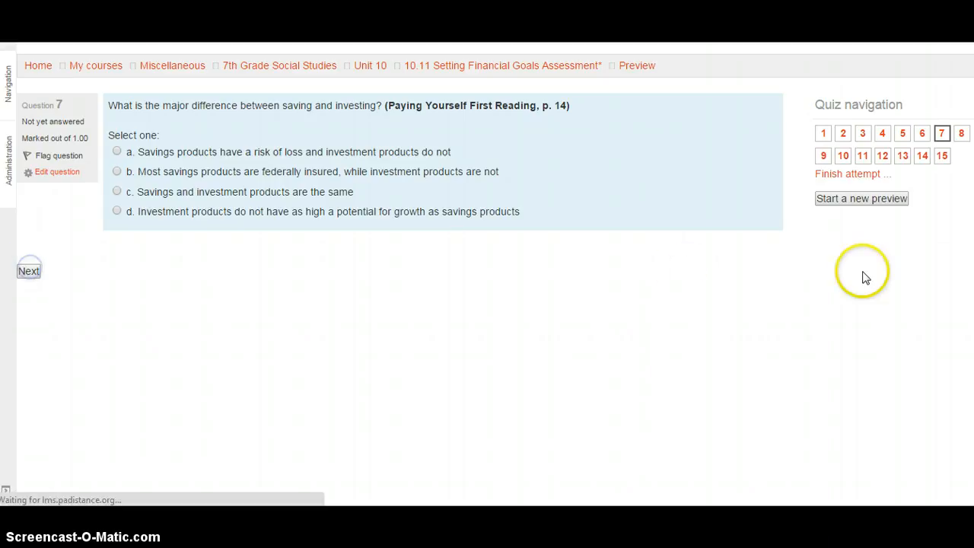
mouse_move(865, 277)
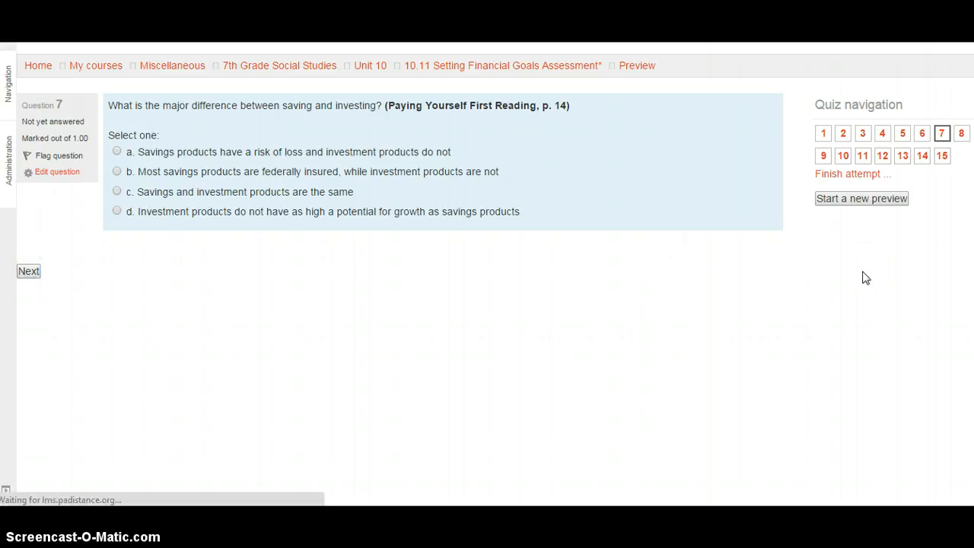
click(28, 271)
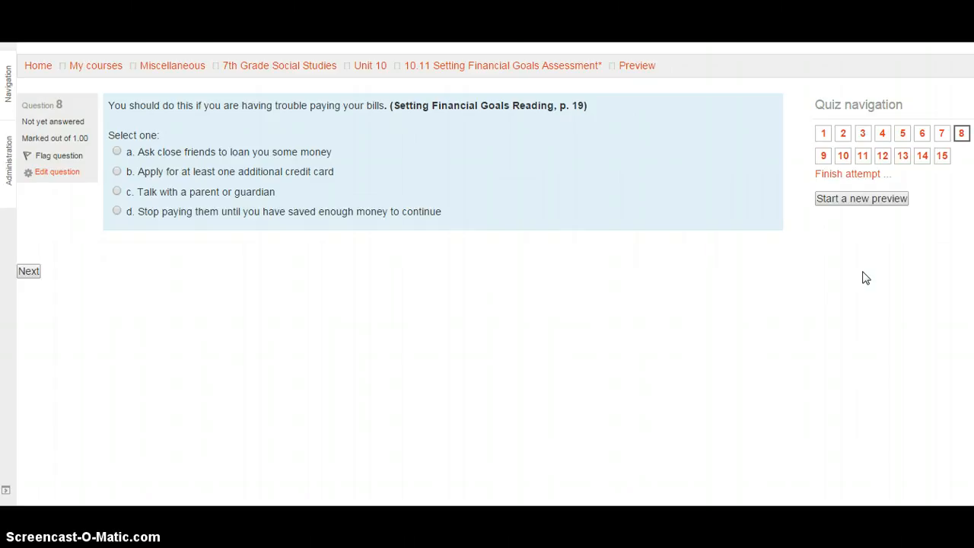
click(28, 271)
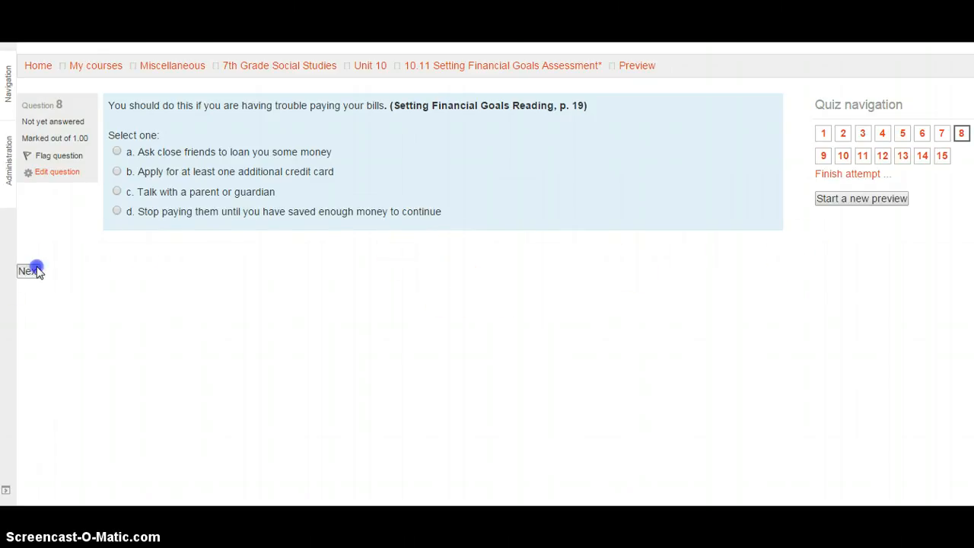
- Pass the fixed expense question 9 to reach question 10 on which bills to pay first
click(28, 270)
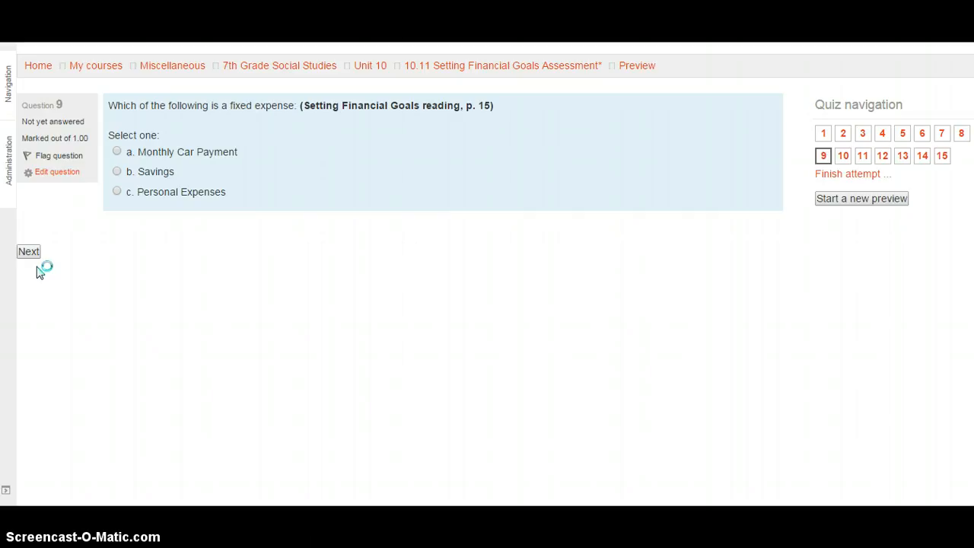
click(28, 252)
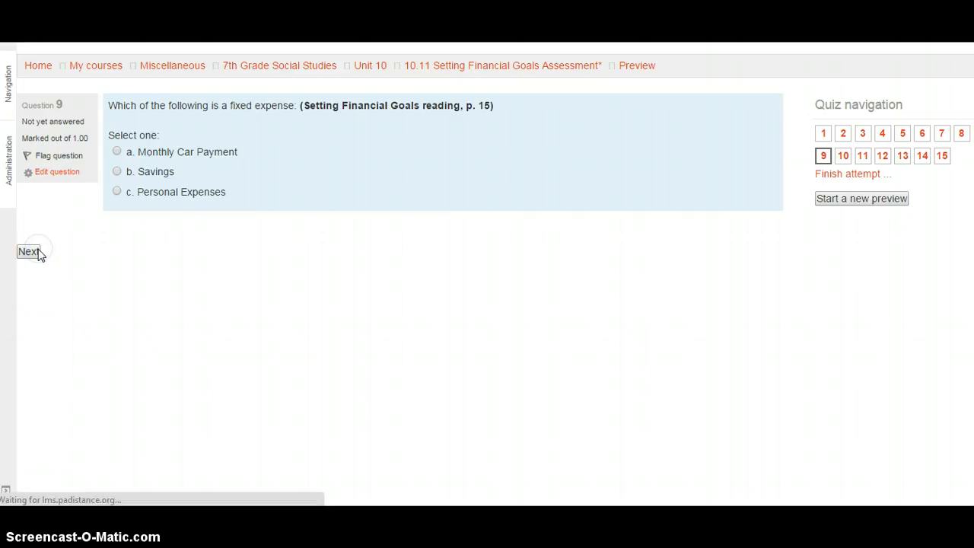
click(28, 251)
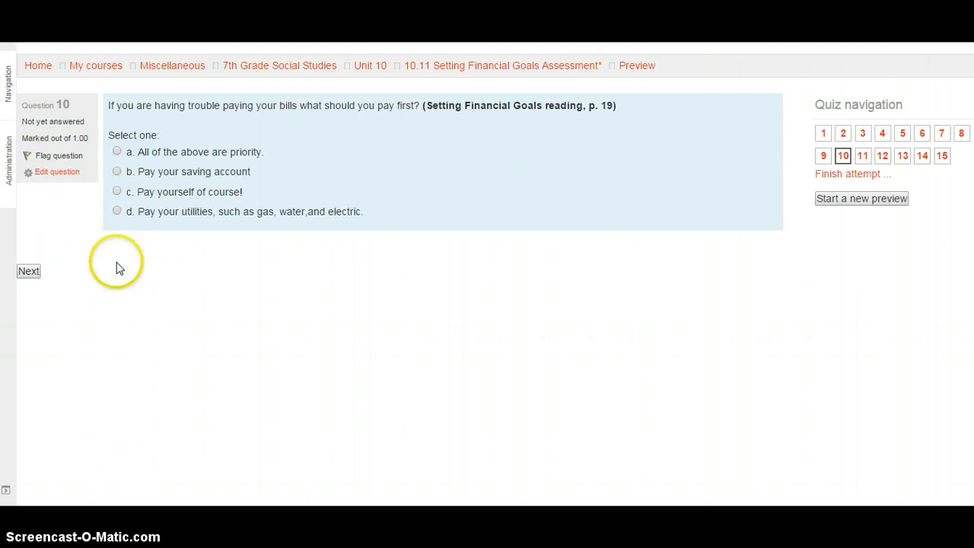
click(29, 271)
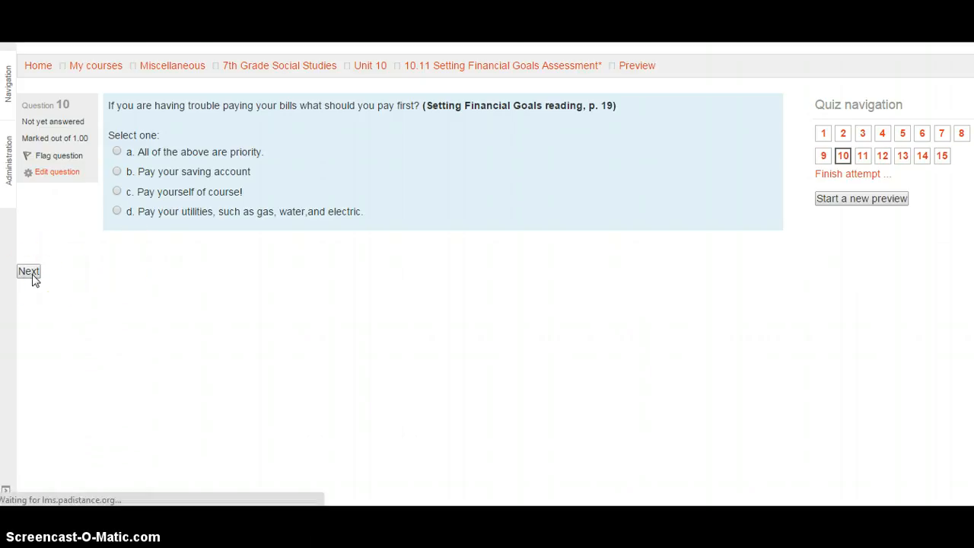
click(29, 272)
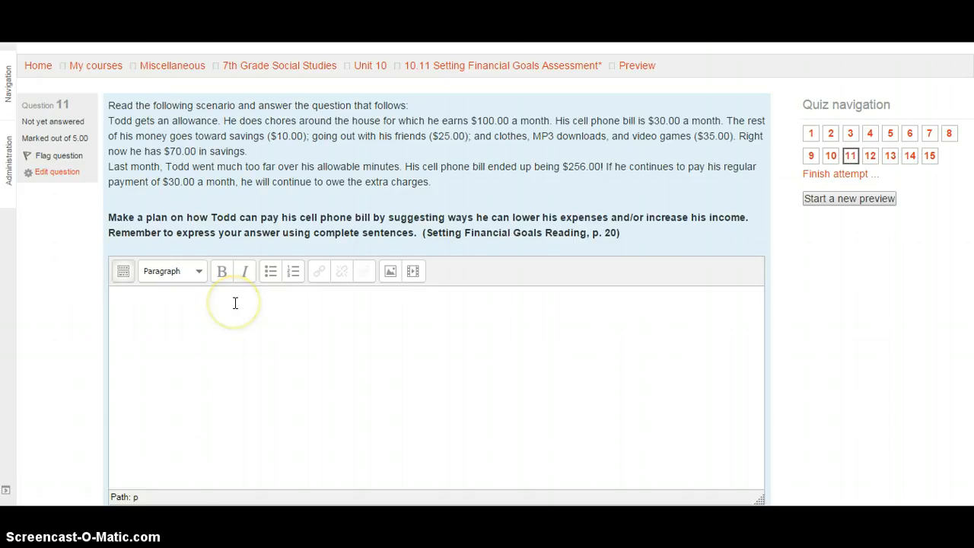
scroll(down, 3)
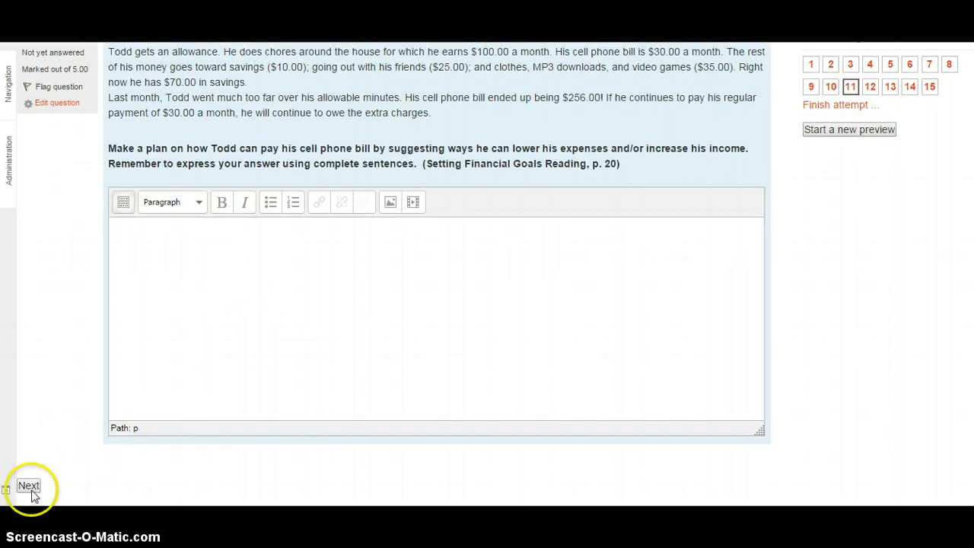
click(28, 485)
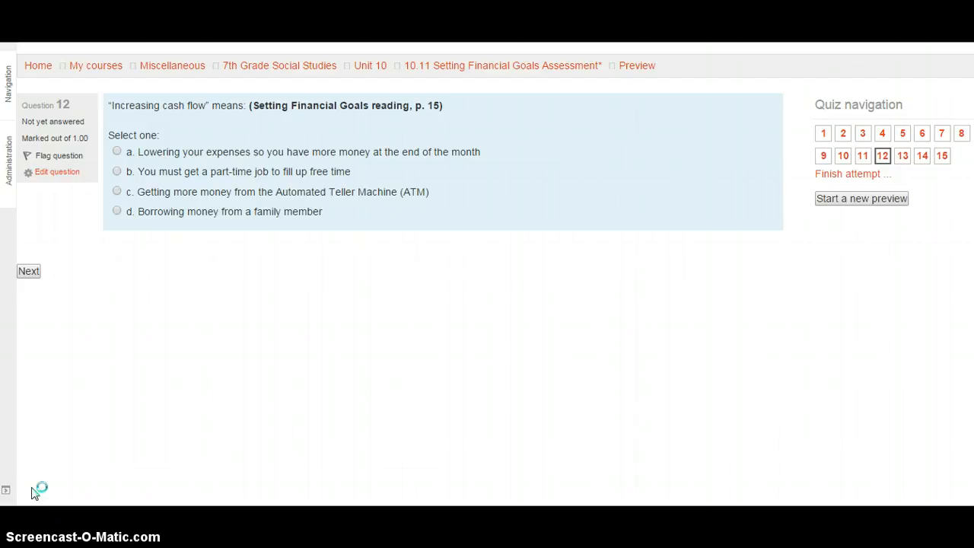
mouse_move(13, 368)
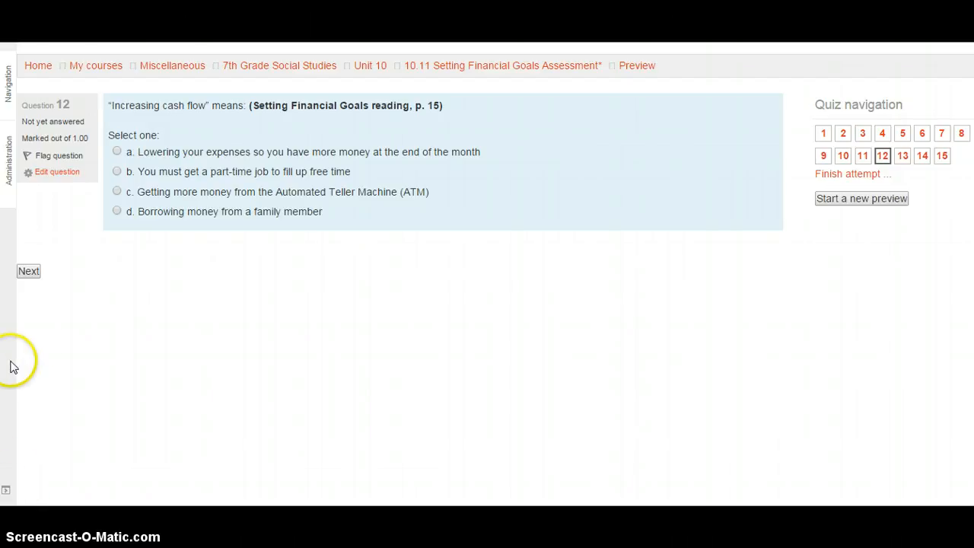
- Skip questions 12 and 13 on net income to reach question 14 on expenses
click(28, 271)
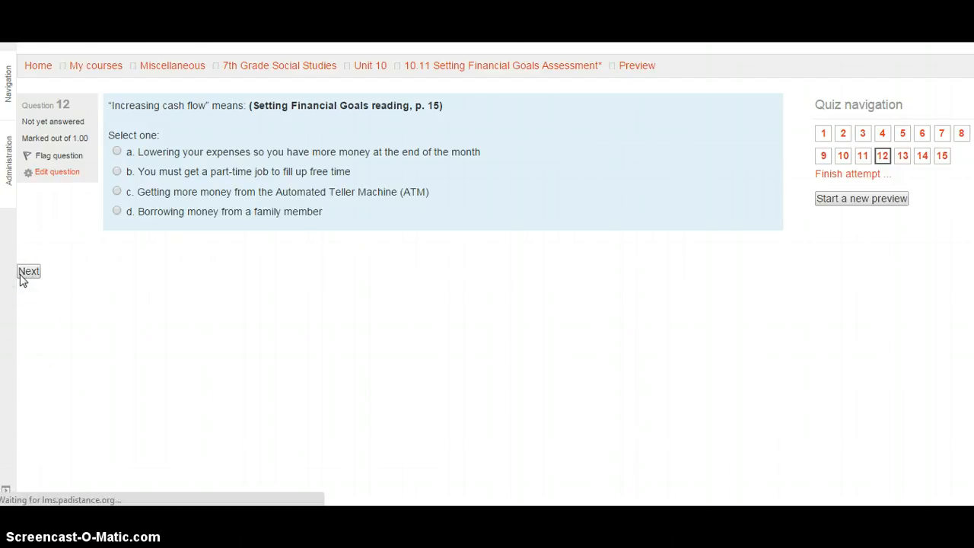
click(28, 270)
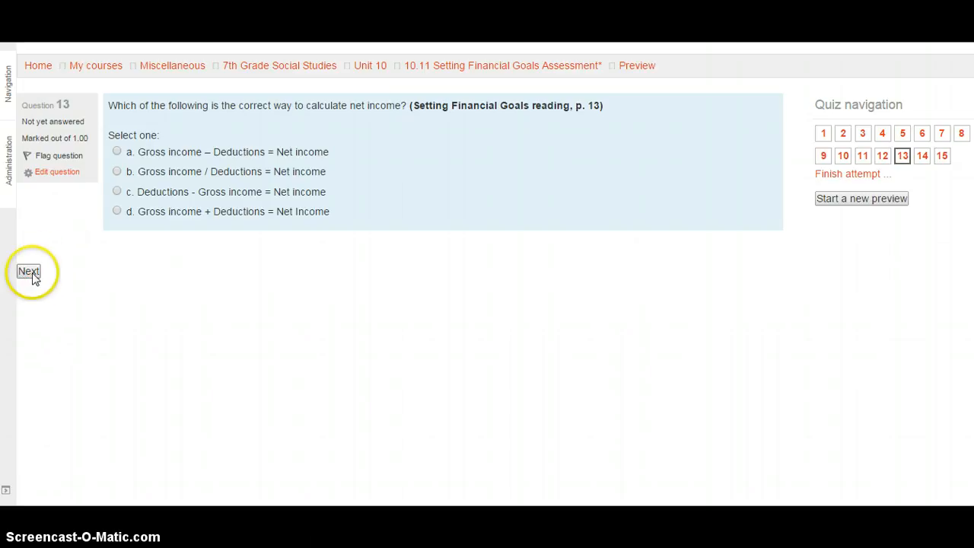
click(28, 271)
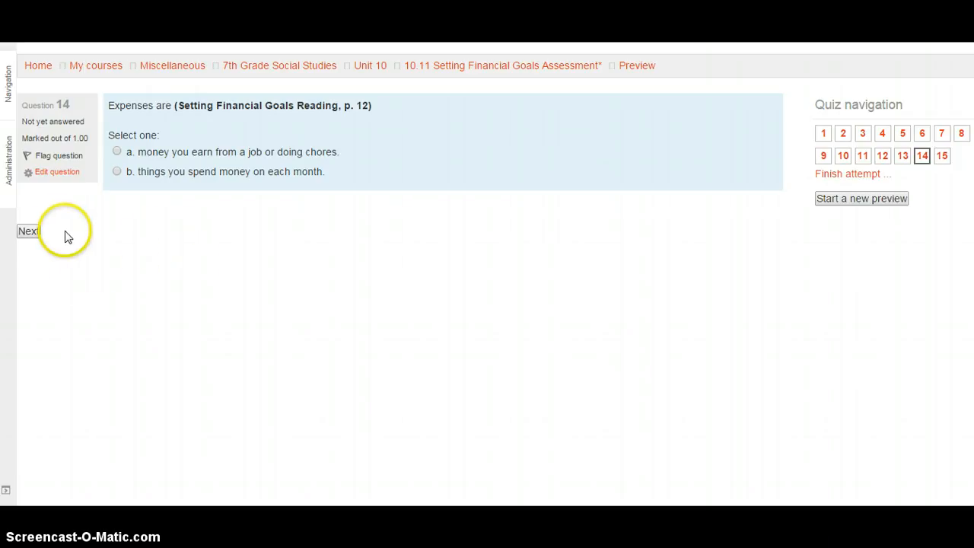
- Advance from question 14 to the final question 15 essay on spending-plan considerations
click(28, 231)
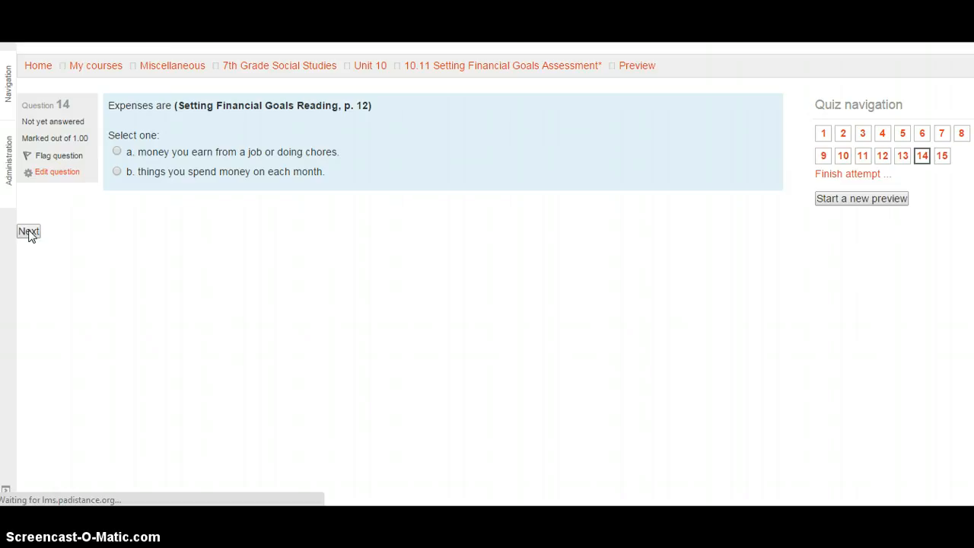
click(28, 231)
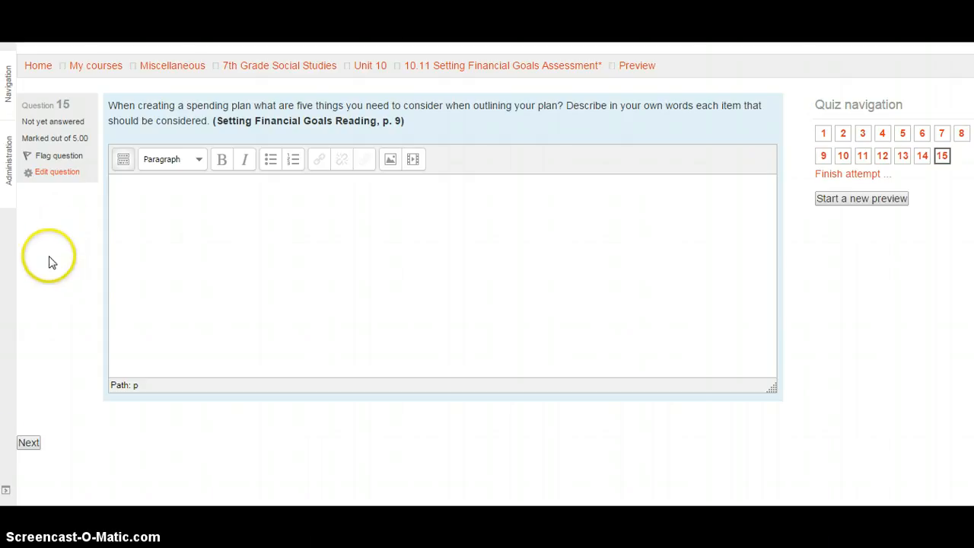
- Move past questions 14 and 15 and scroll the Summary of attempt listing 15 unanswered questions
click(28, 442)
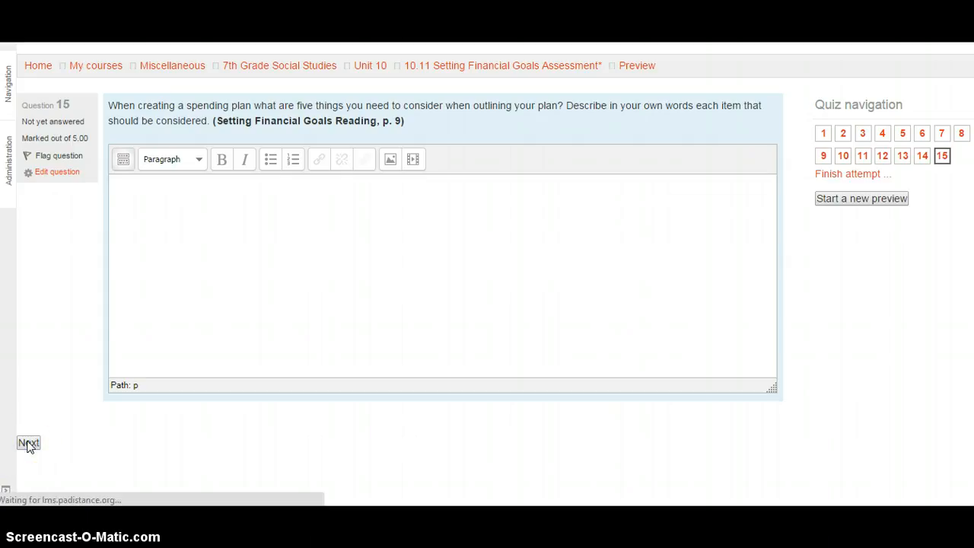
click(28, 443)
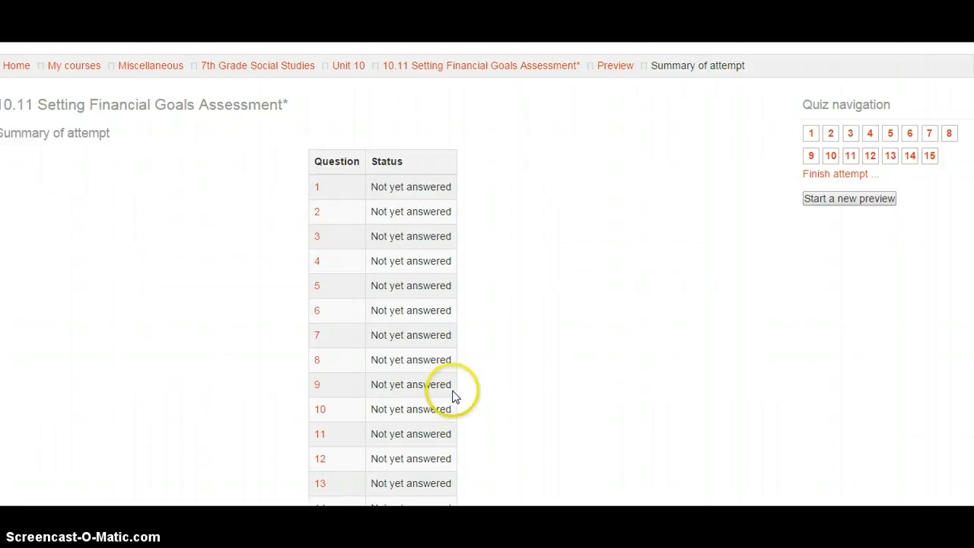
scroll(down, 3)
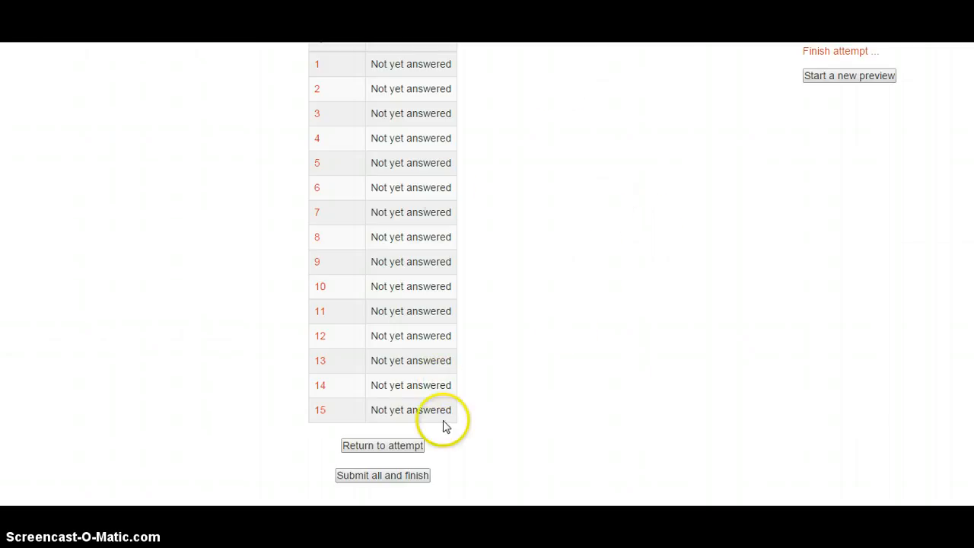